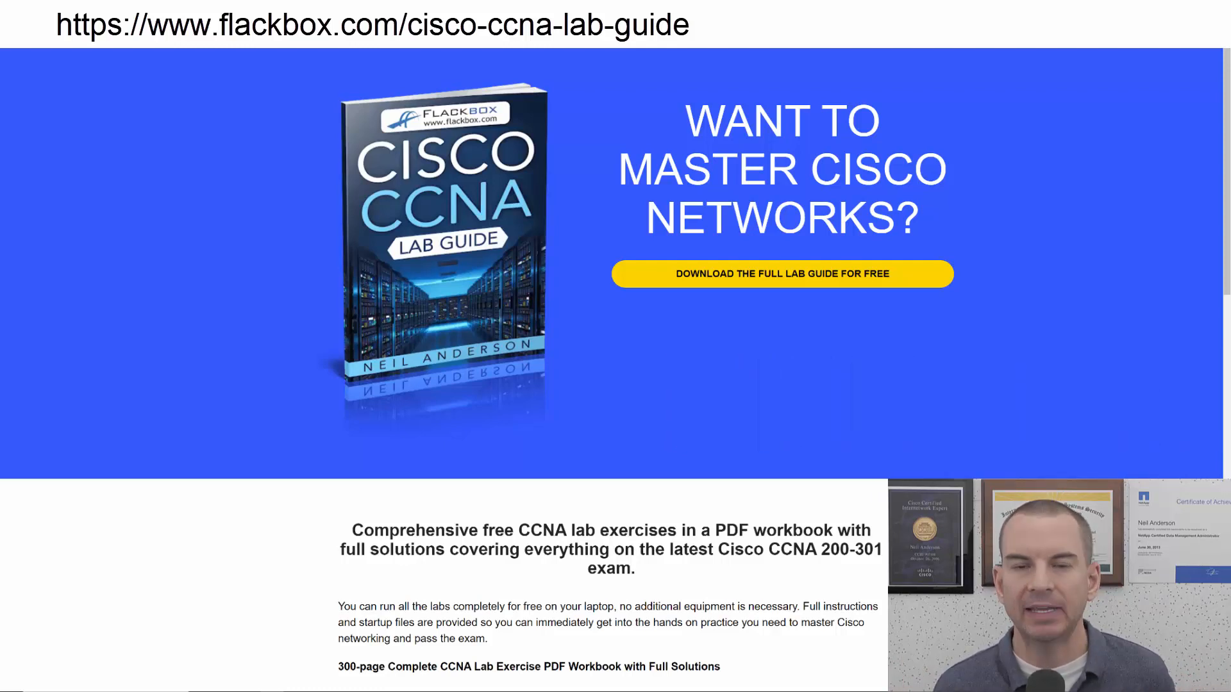
Step: Run 'sh ip int brief' on R3 to confirm FastEthernet0/1 is up at 10.10.20.1
left_click(781, 273)
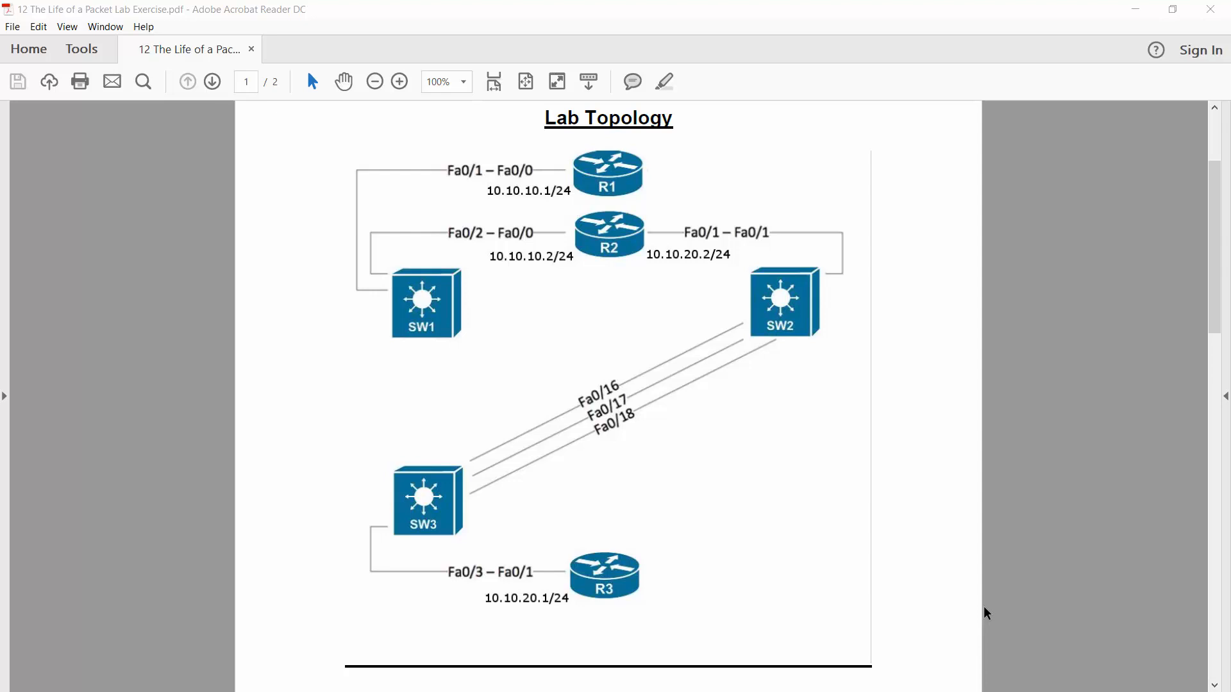
mouse_move(915, 433)
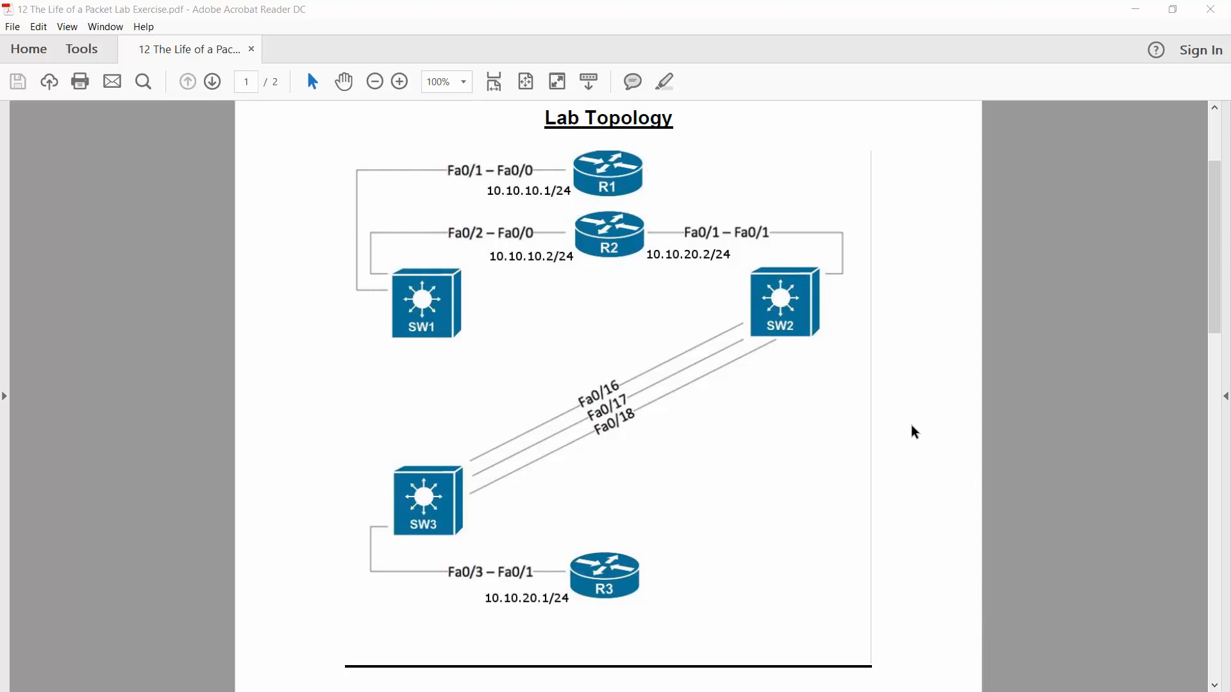
mouse_move(957, 482)
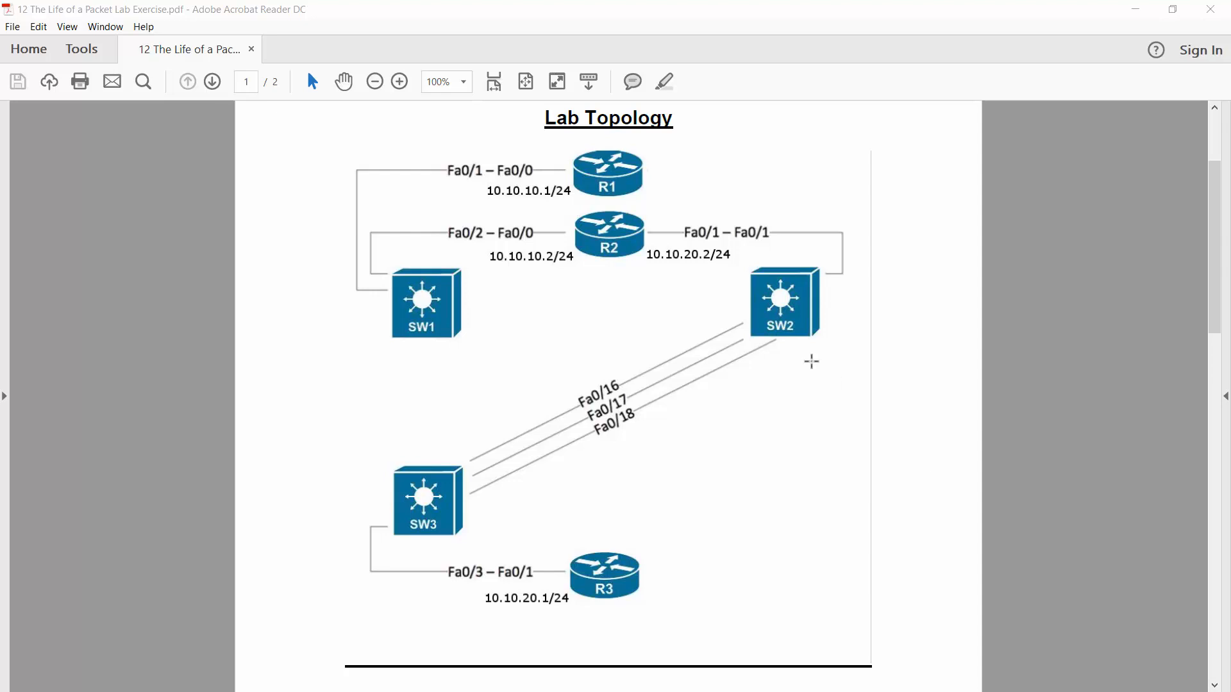
mouse_move(696, 270)
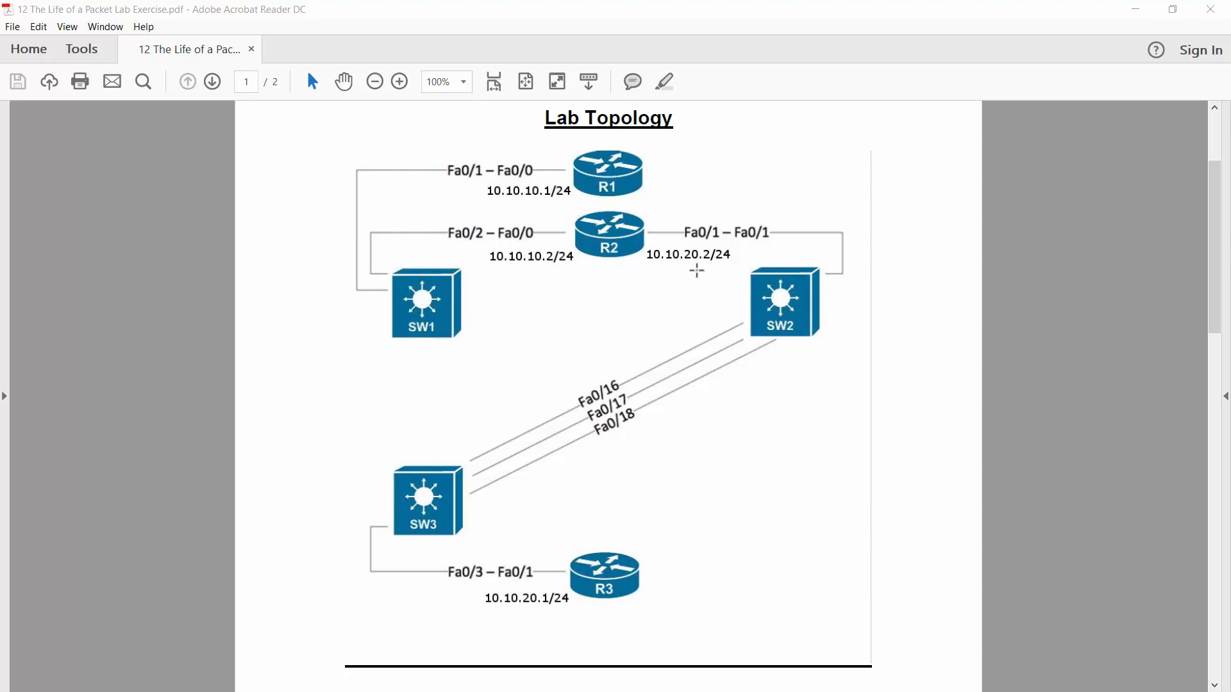
mouse_move(660, 601)
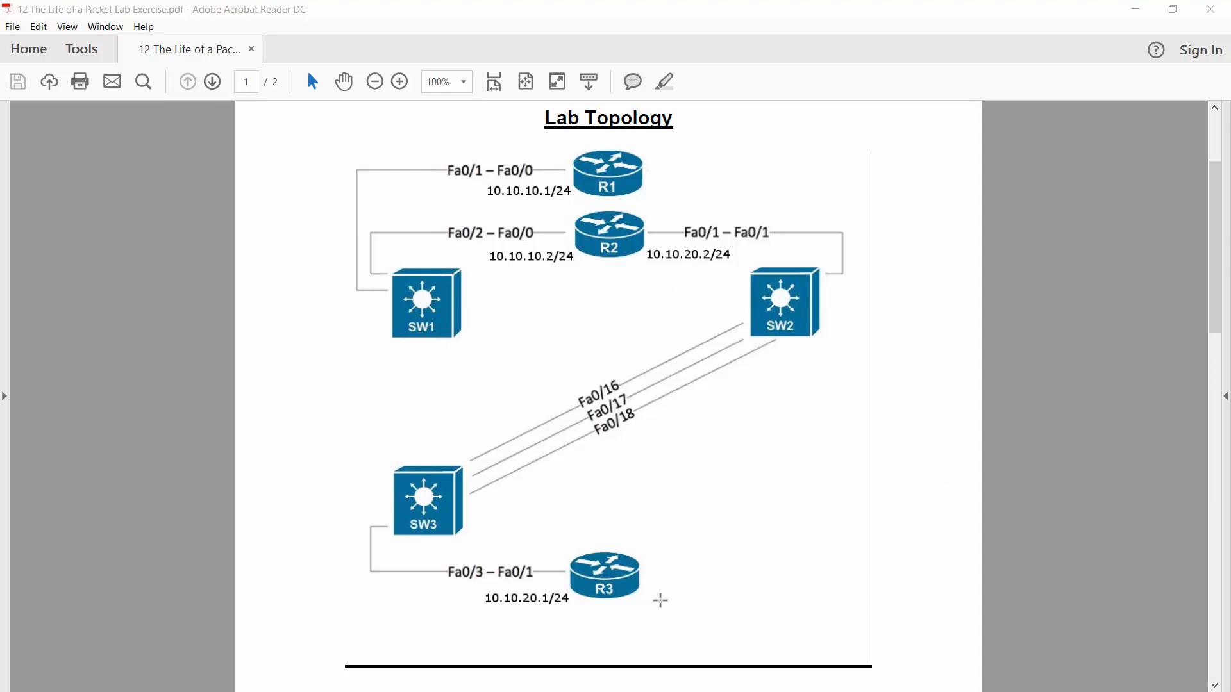
mouse_move(581, 615)
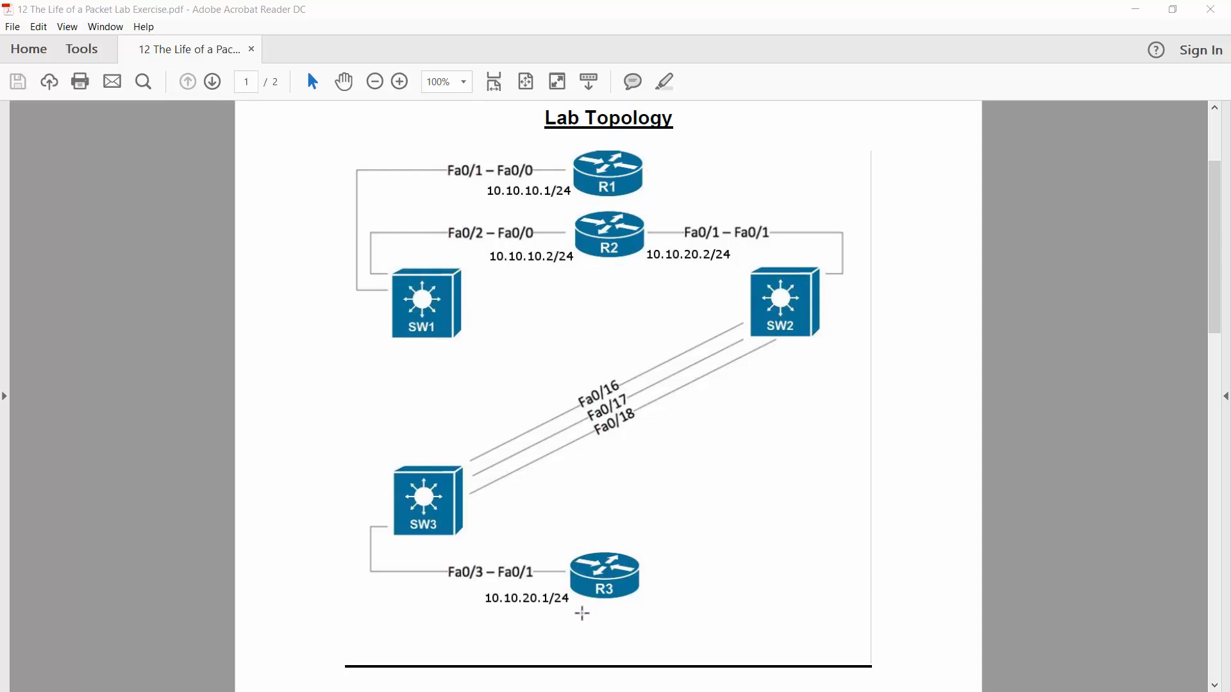
mouse_move(720, 569)
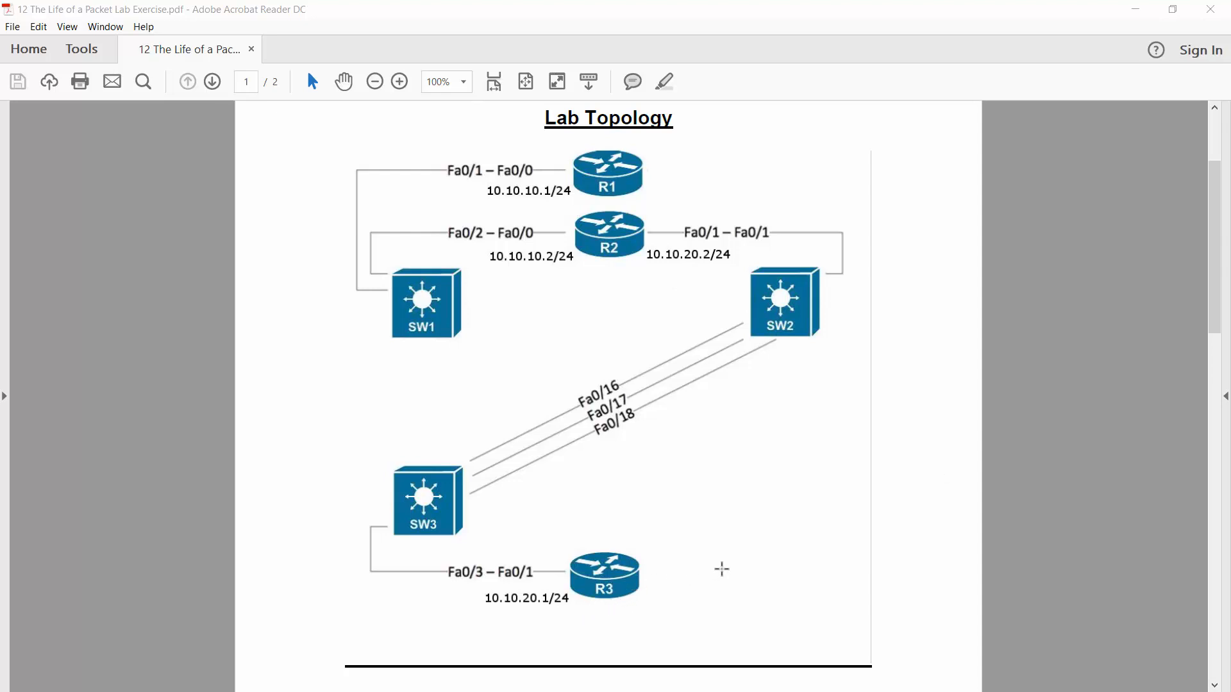
mouse_move(641, 591)
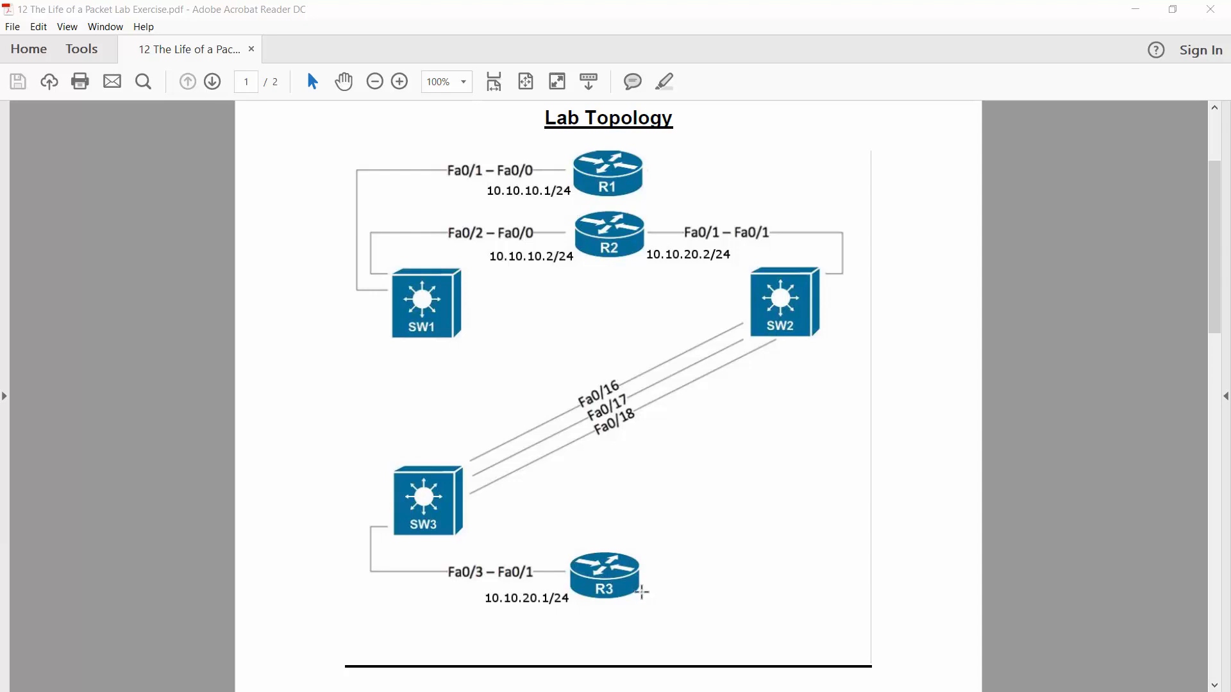
mouse_move(732, 433)
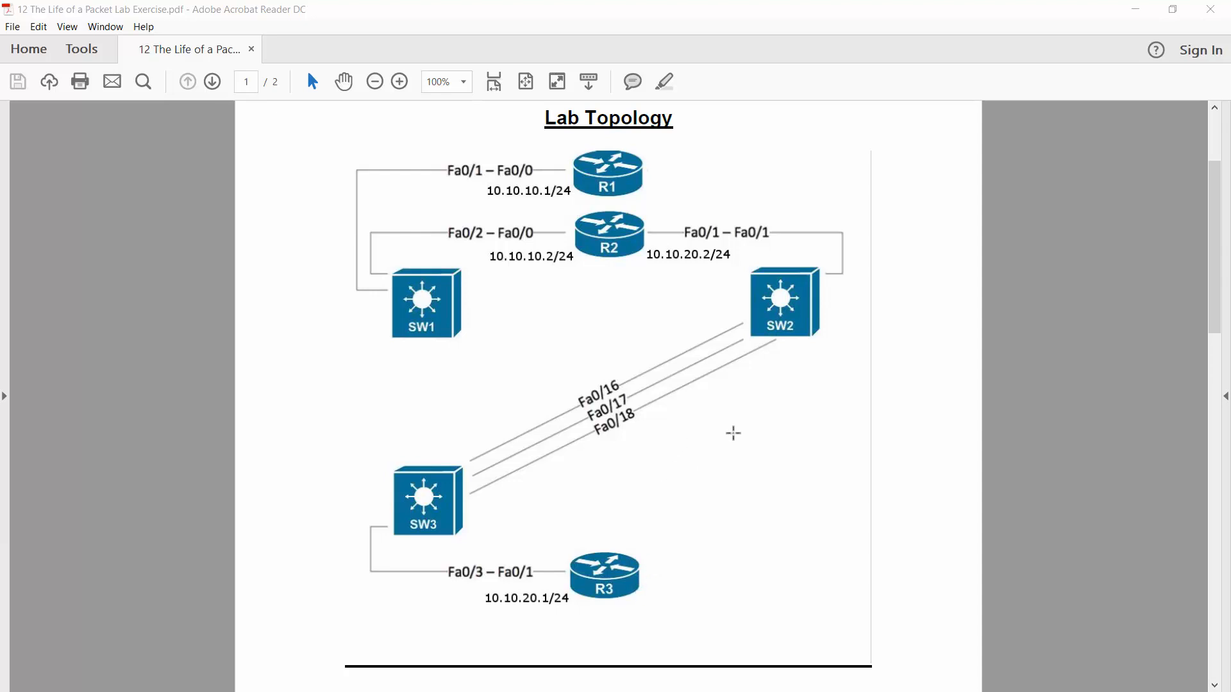
mouse_move(676, 522)
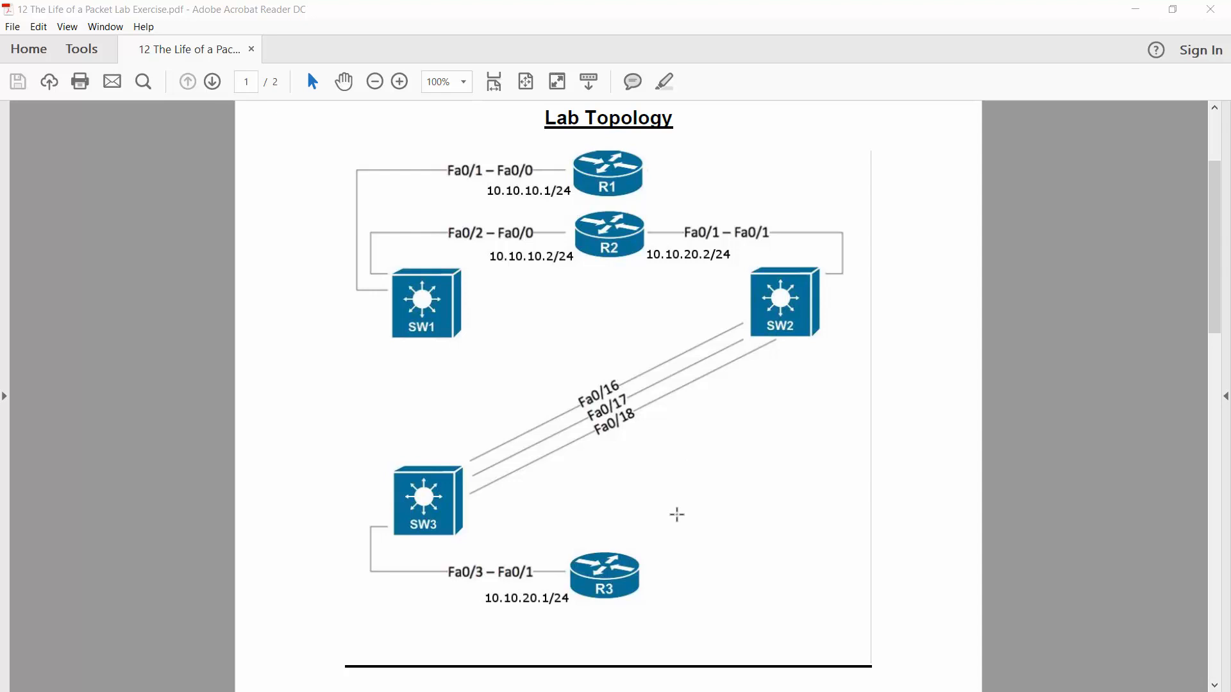
mouse_move(648, 205)
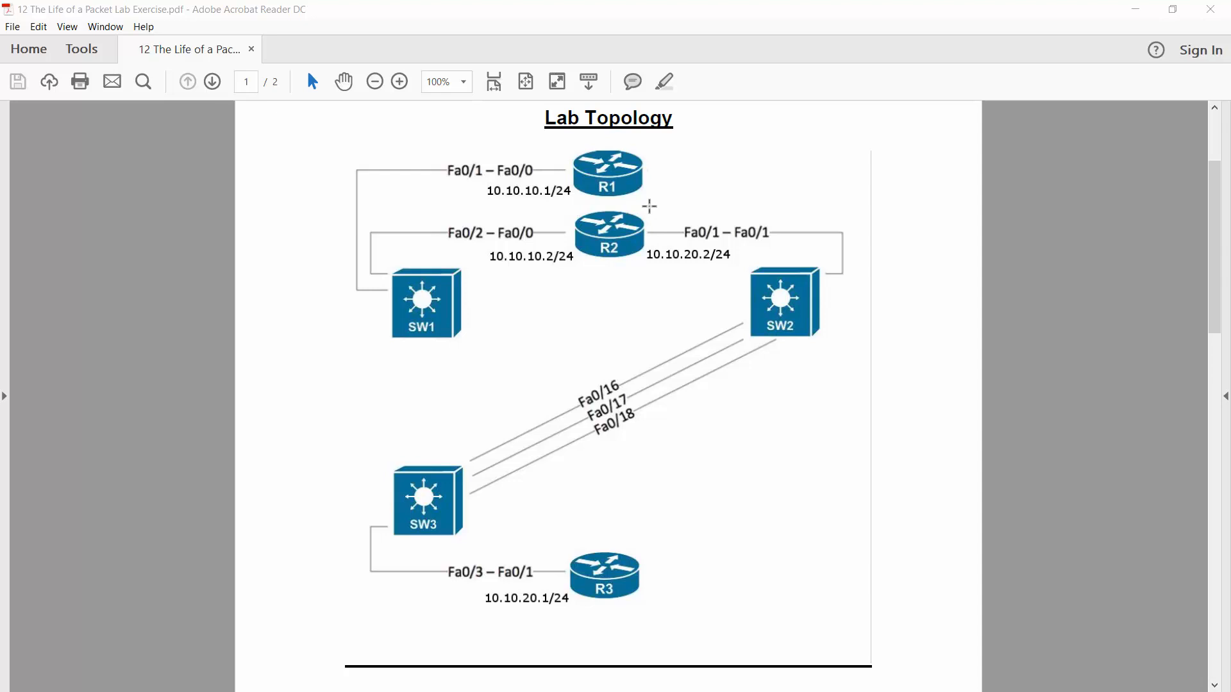
mouse_move(904, 150)
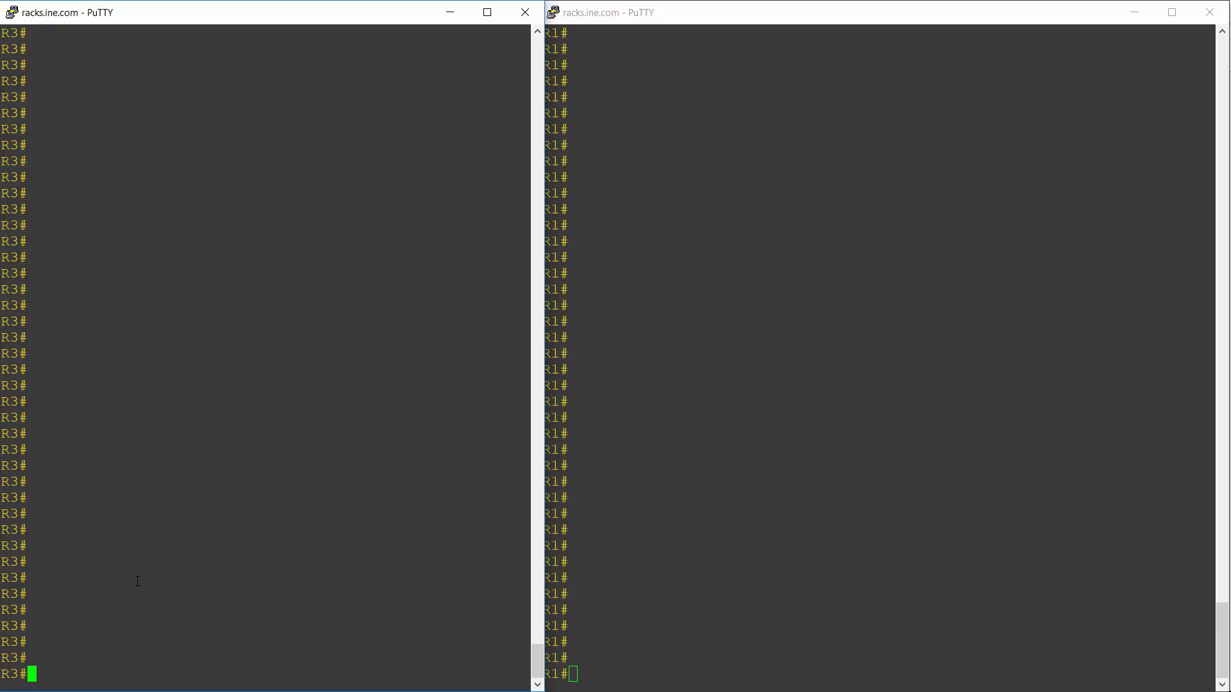
type("sh ip int brief")
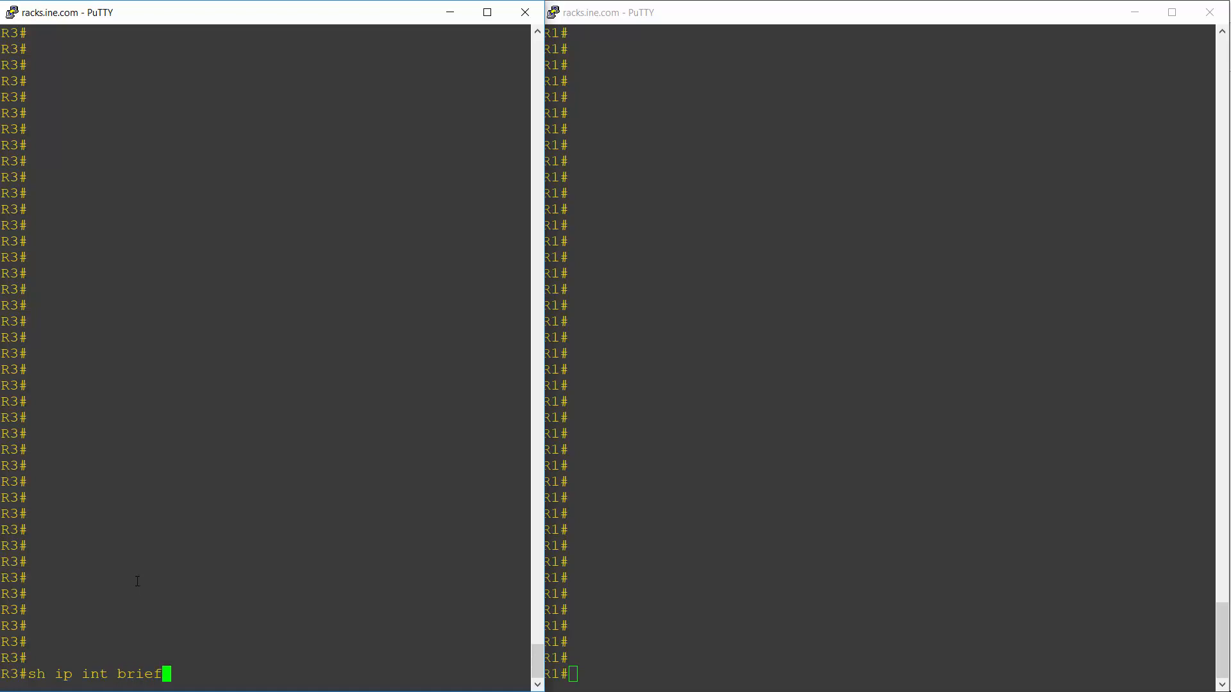
key("Return")
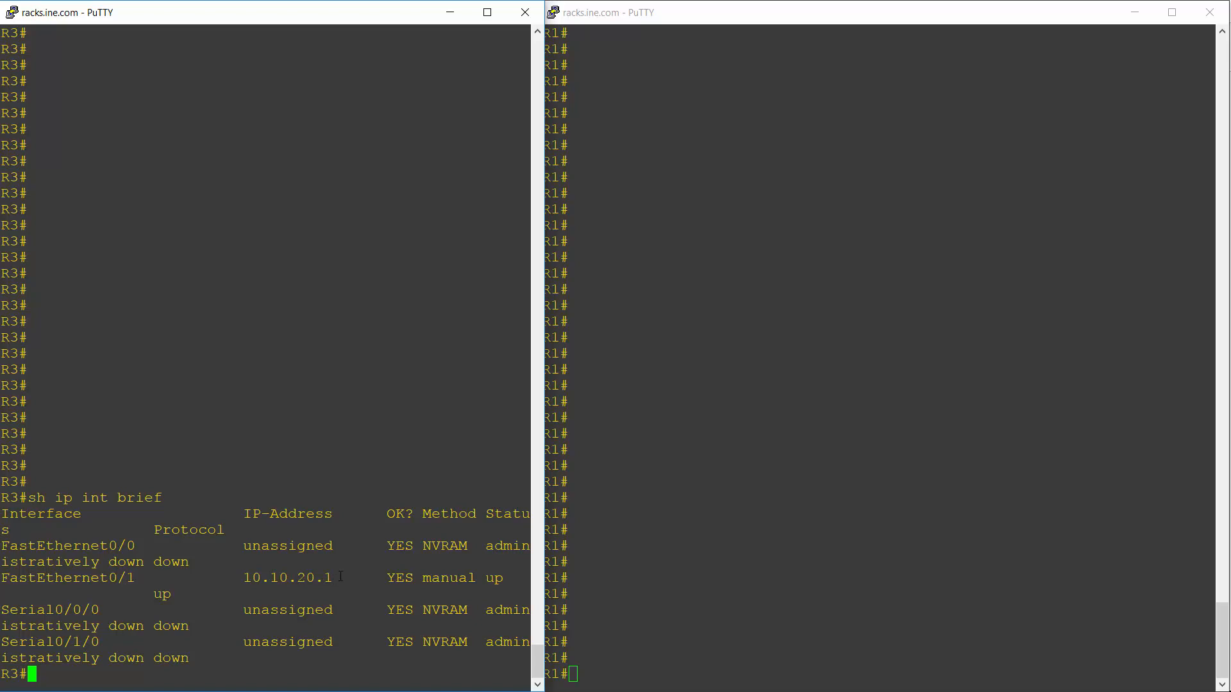
Step: Try 'ip domain-lookup' at R3's privileged prompt, where it is rejected
type("ip d")
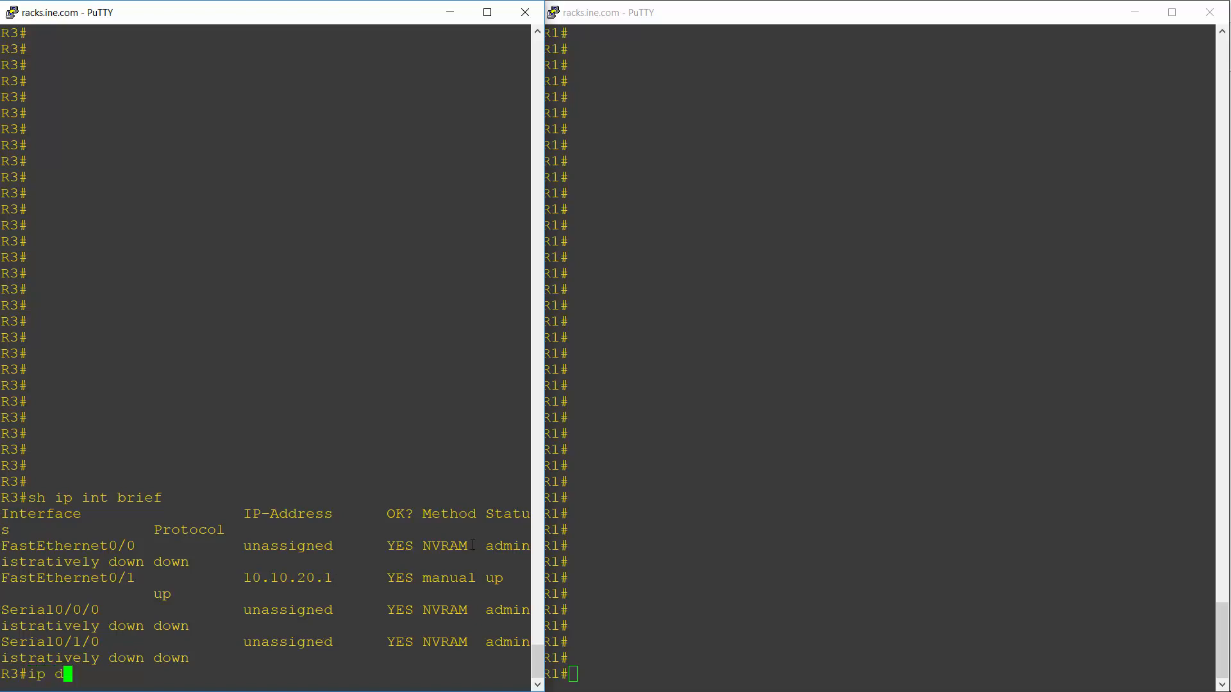
type("omain-lo")
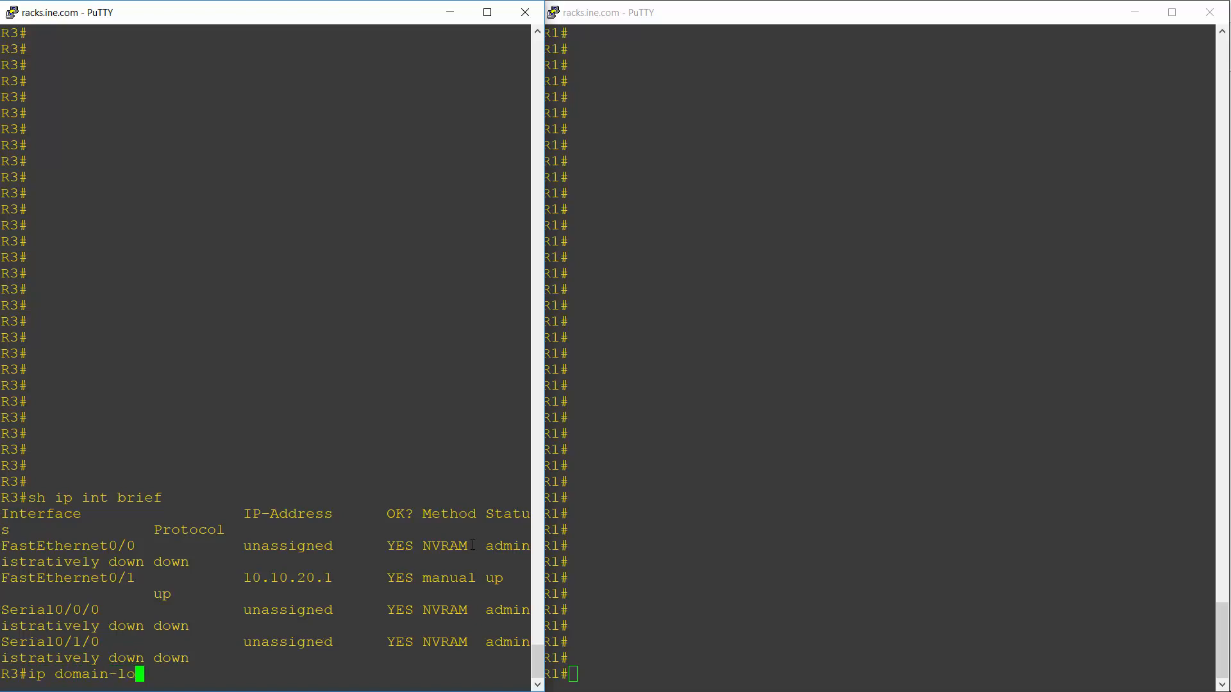
key("Return")
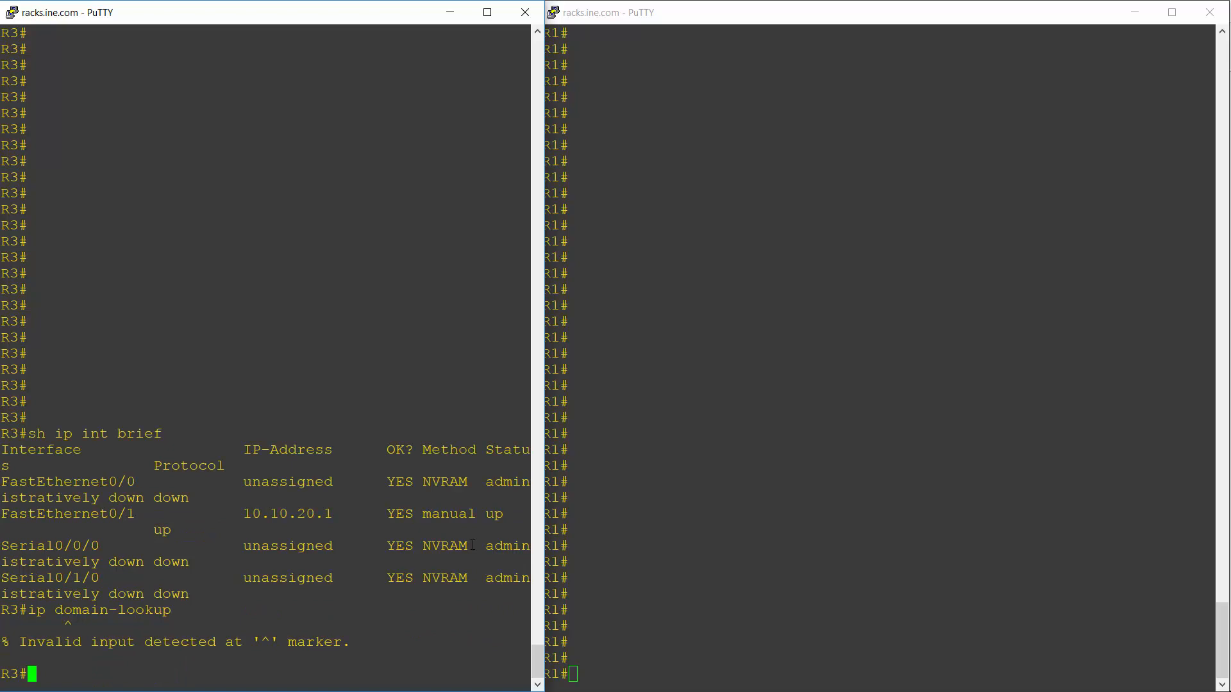
Step: Enter configuration mode on R3, enable domain lookup and set name server 10.10.20.1
type("conif")
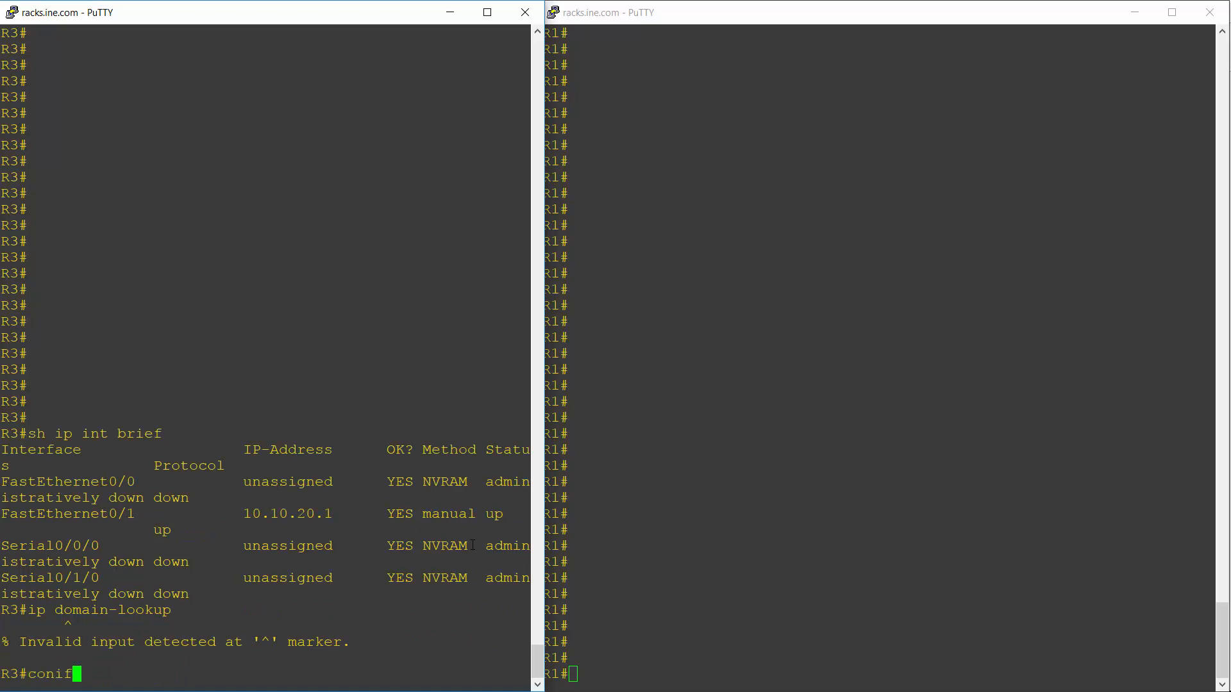
key("BackSpace")
type("fig t")
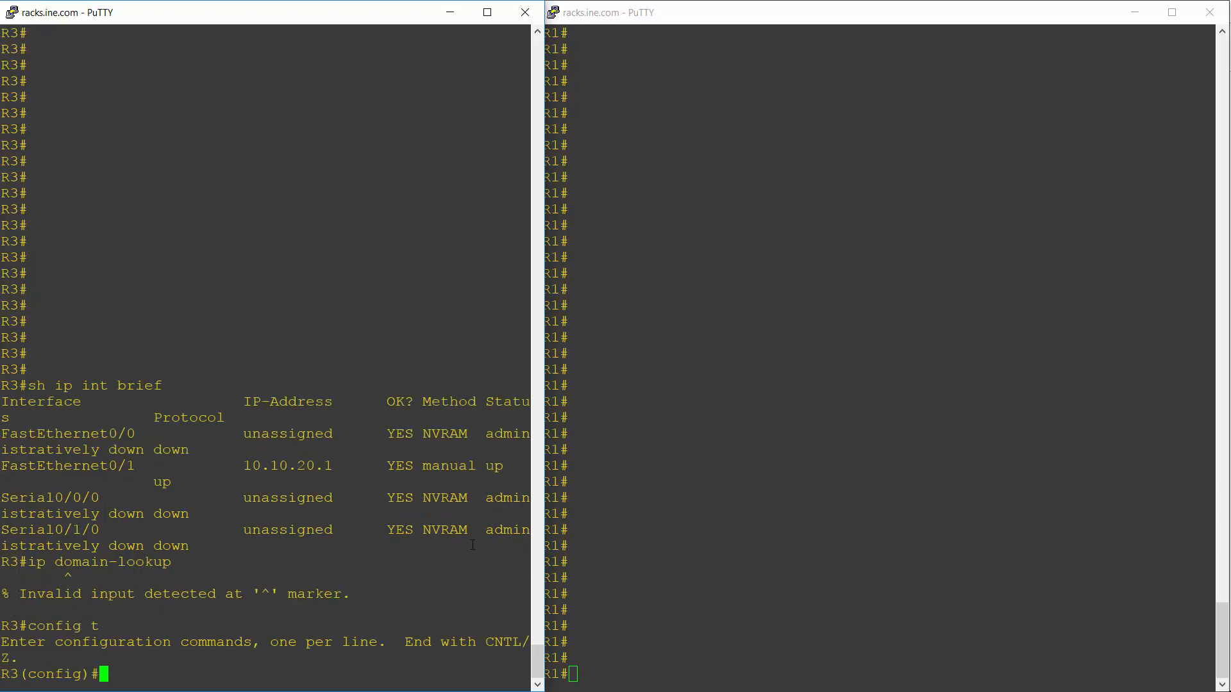
type("ip")
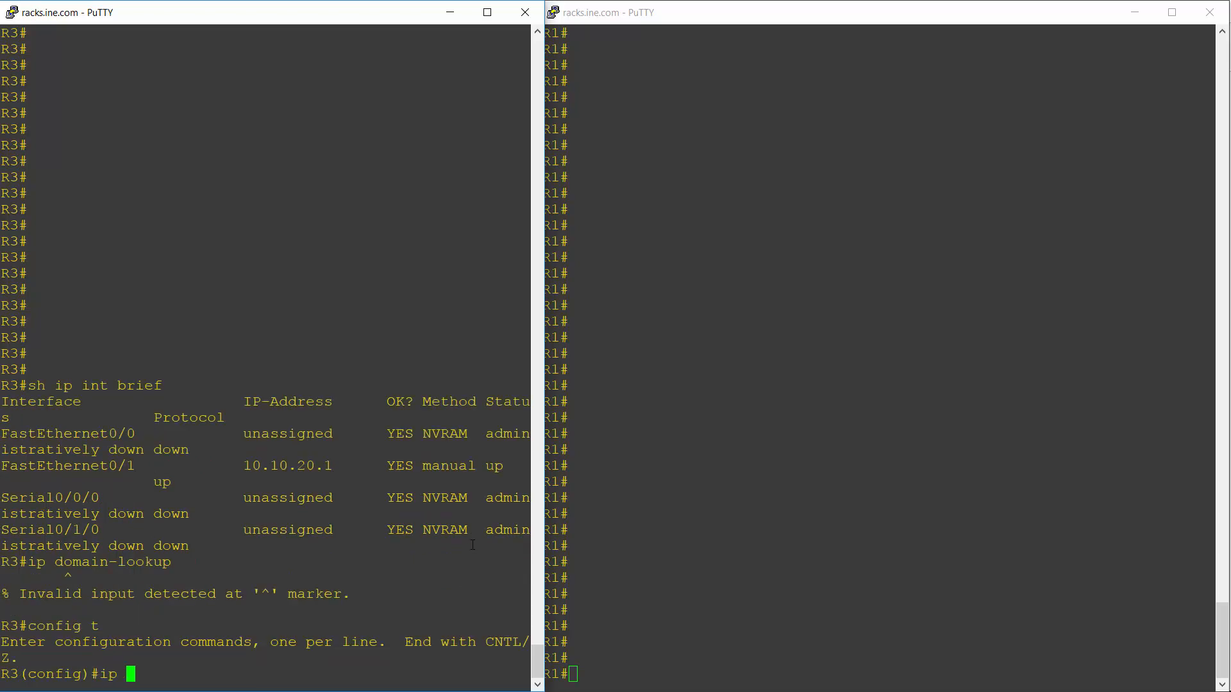
type("domain-look")
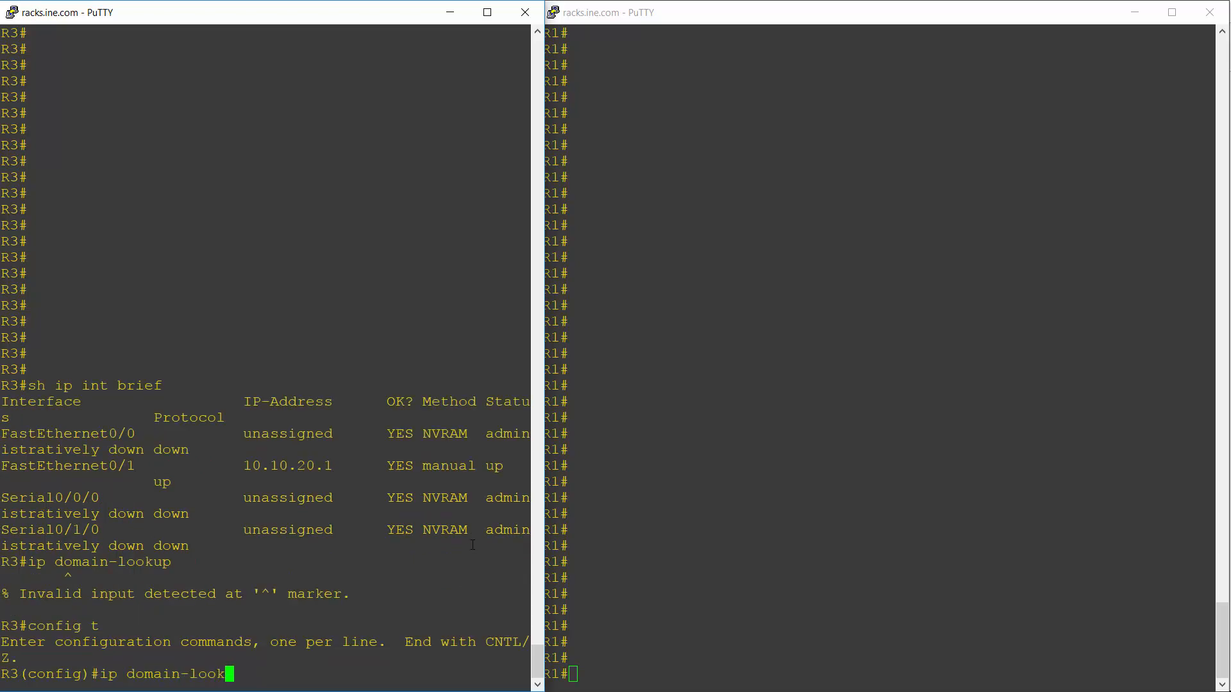
key("Return")
type("ip name")
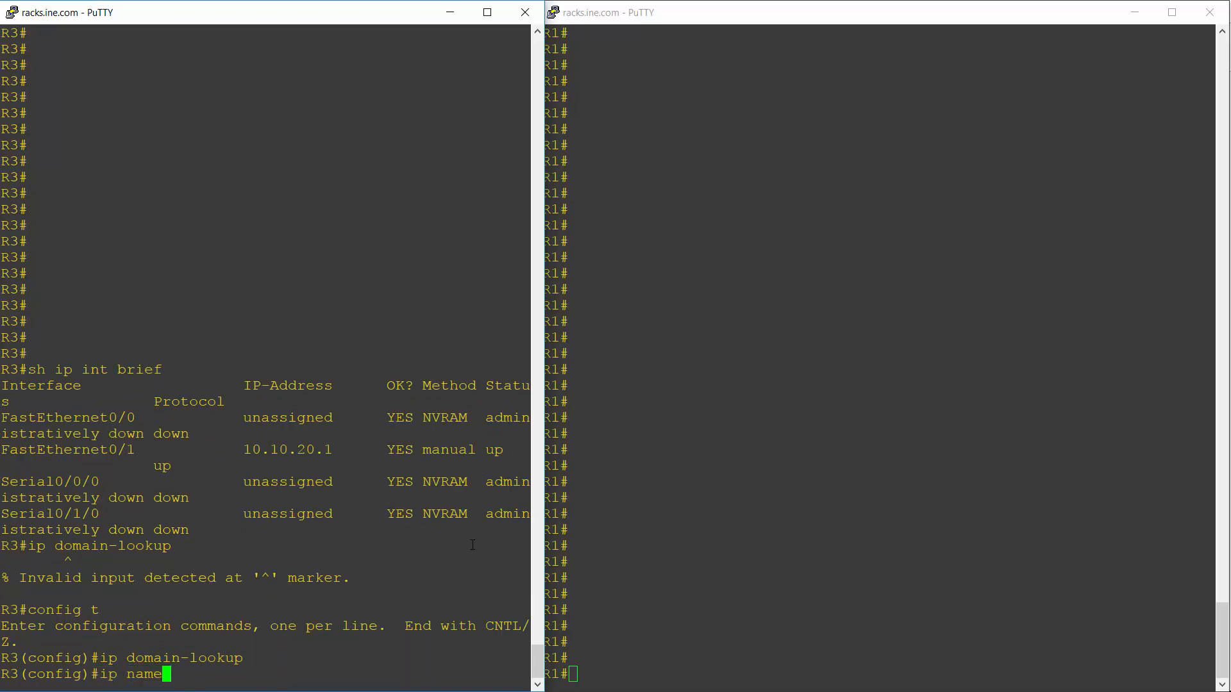
type("-server")
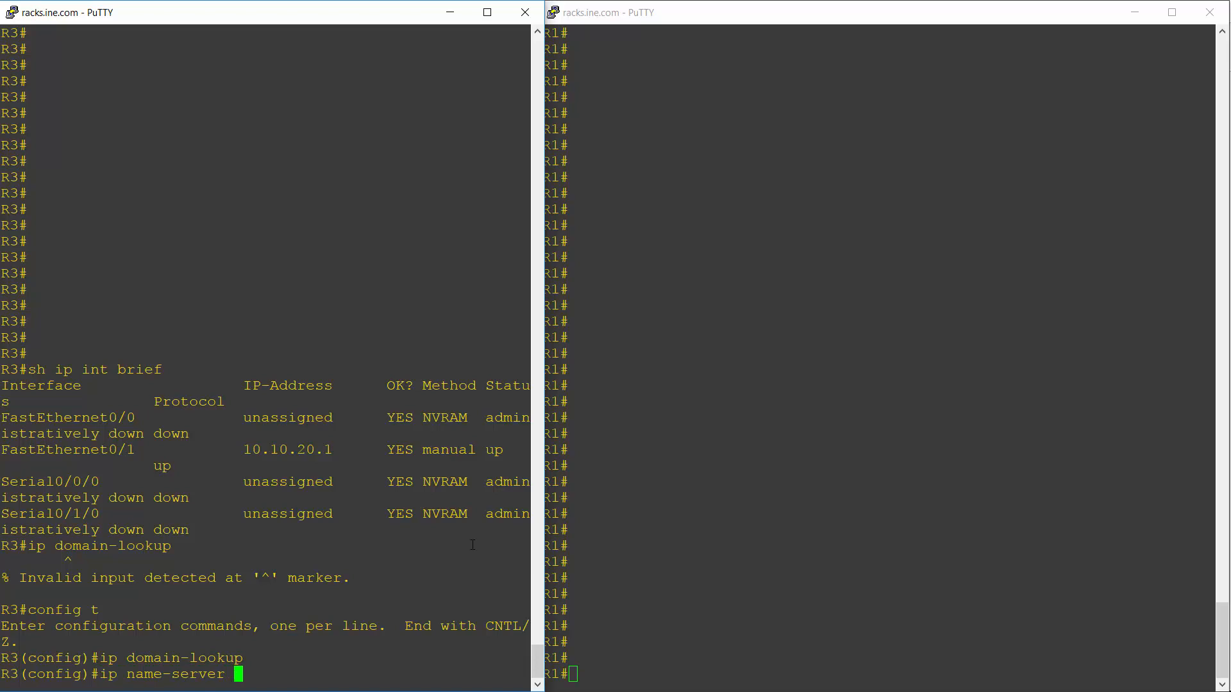
type("10.10")
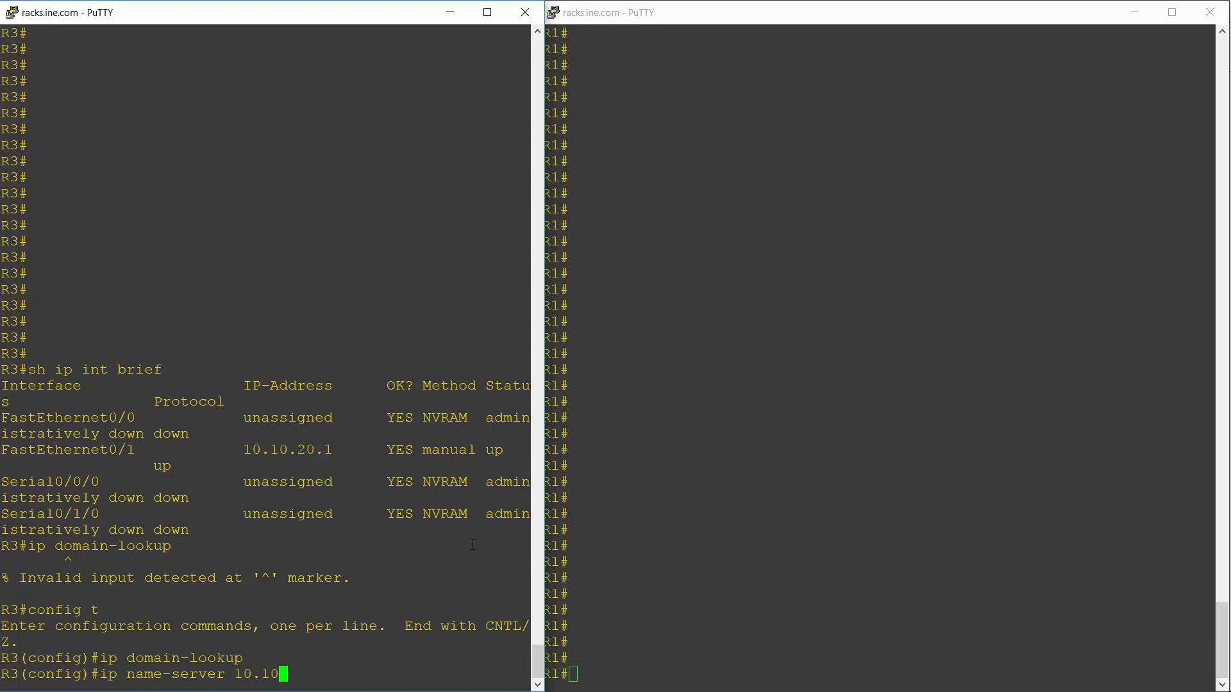
type(".20.1")
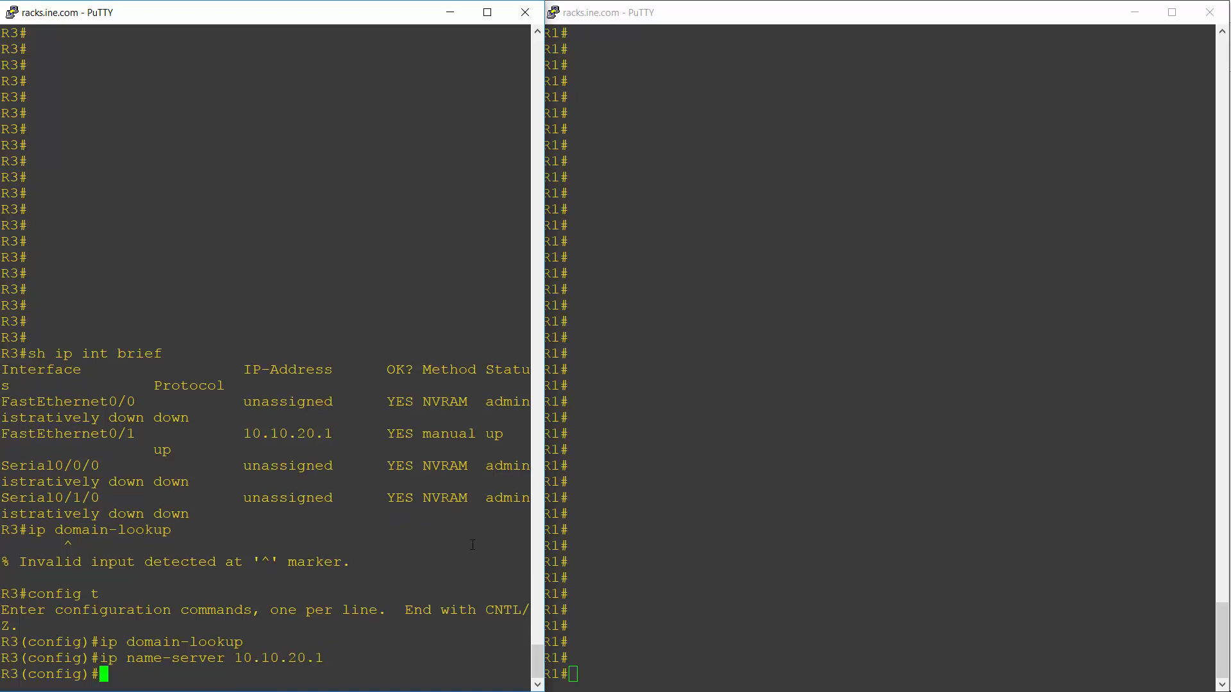
Step: Set R3's domain name to flackbox.lab and enable 'ip dns server'
type("ip")
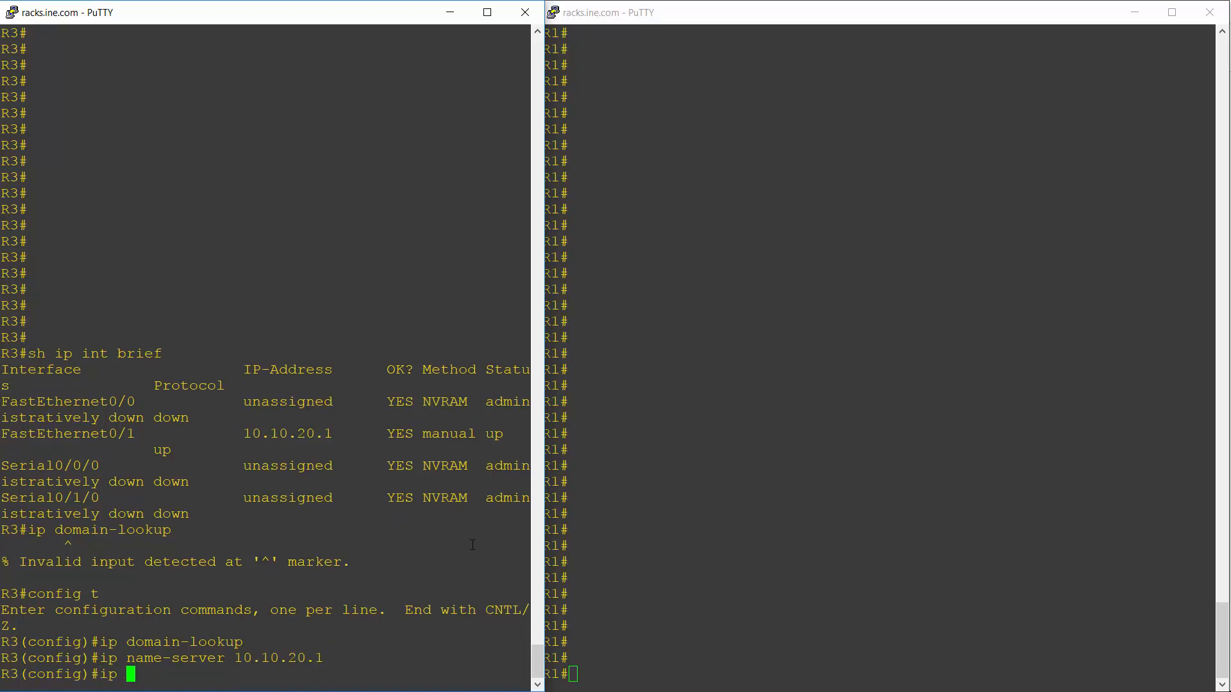
type("domain")
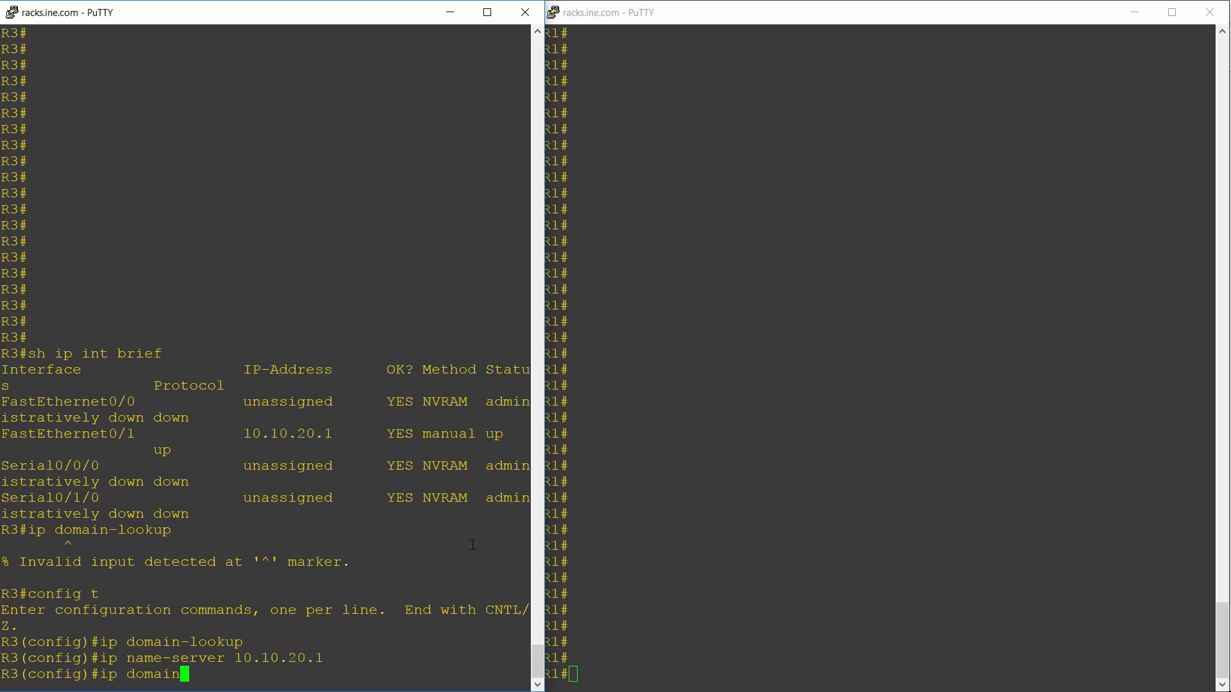
type("-name")
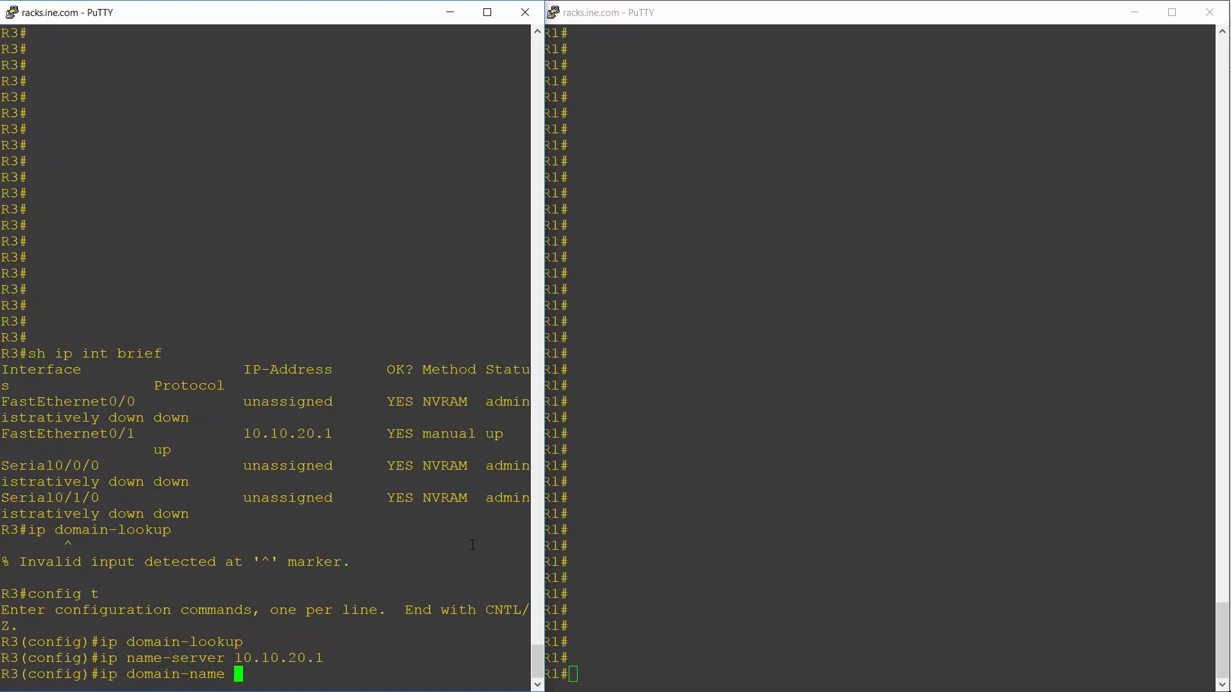
type("fla")
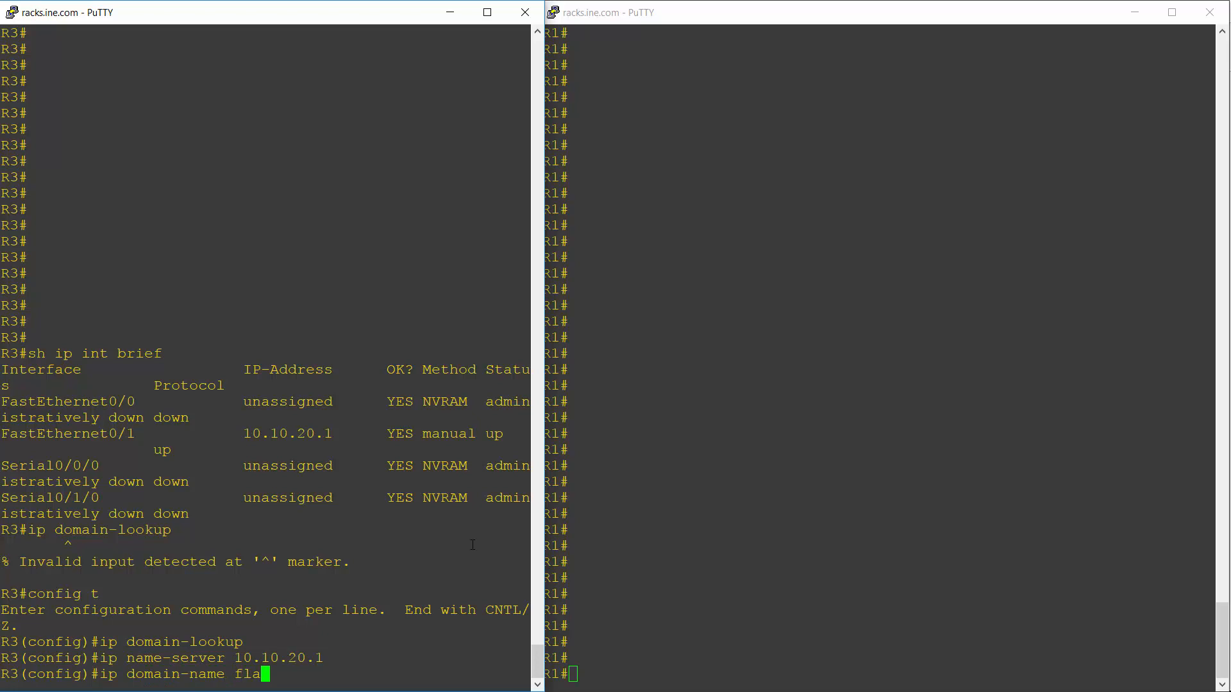
type("ckbox.1")
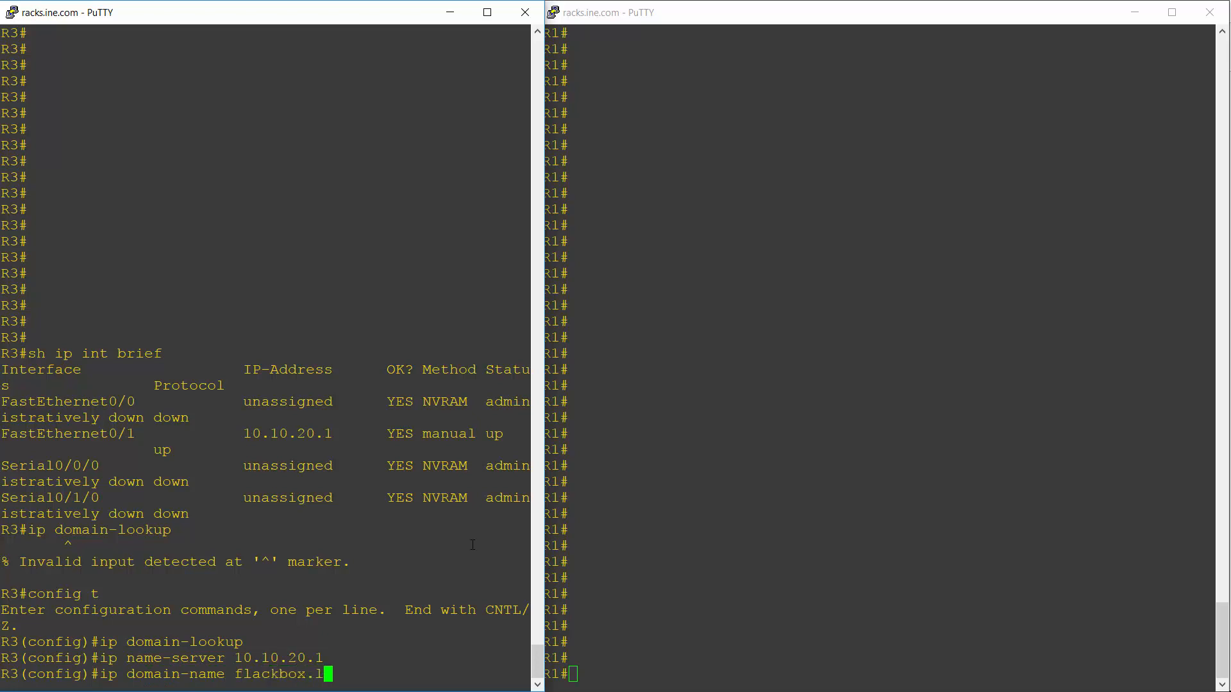
key("Return")
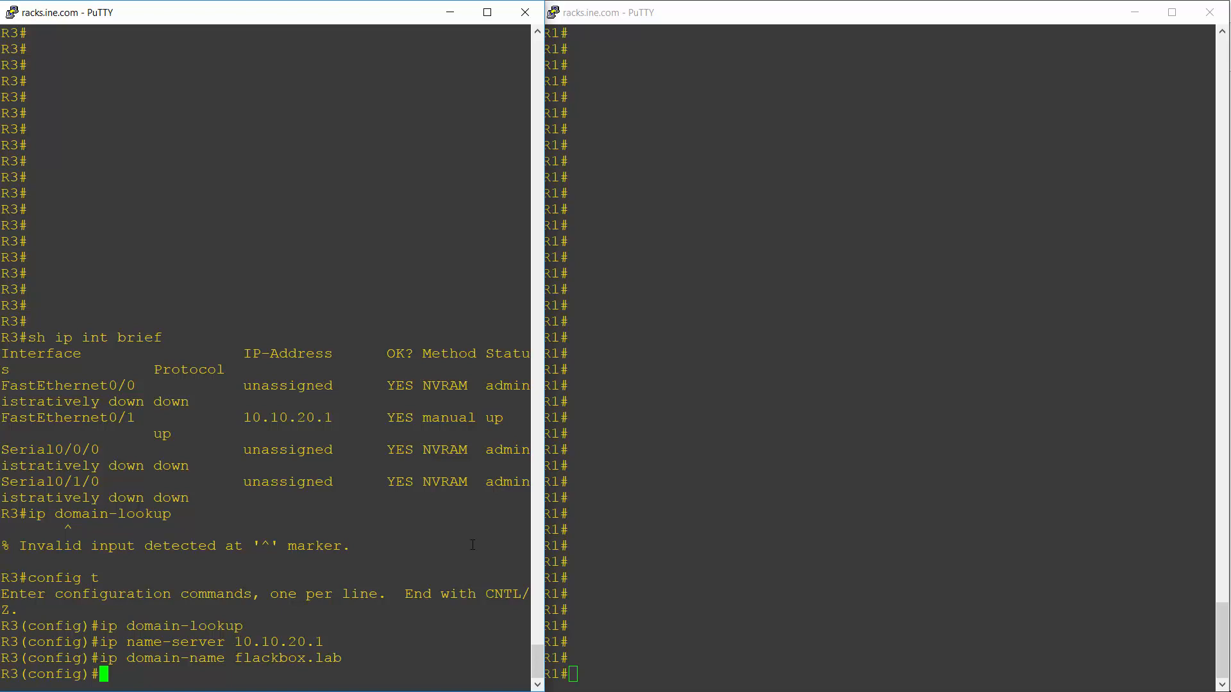
type("ip")
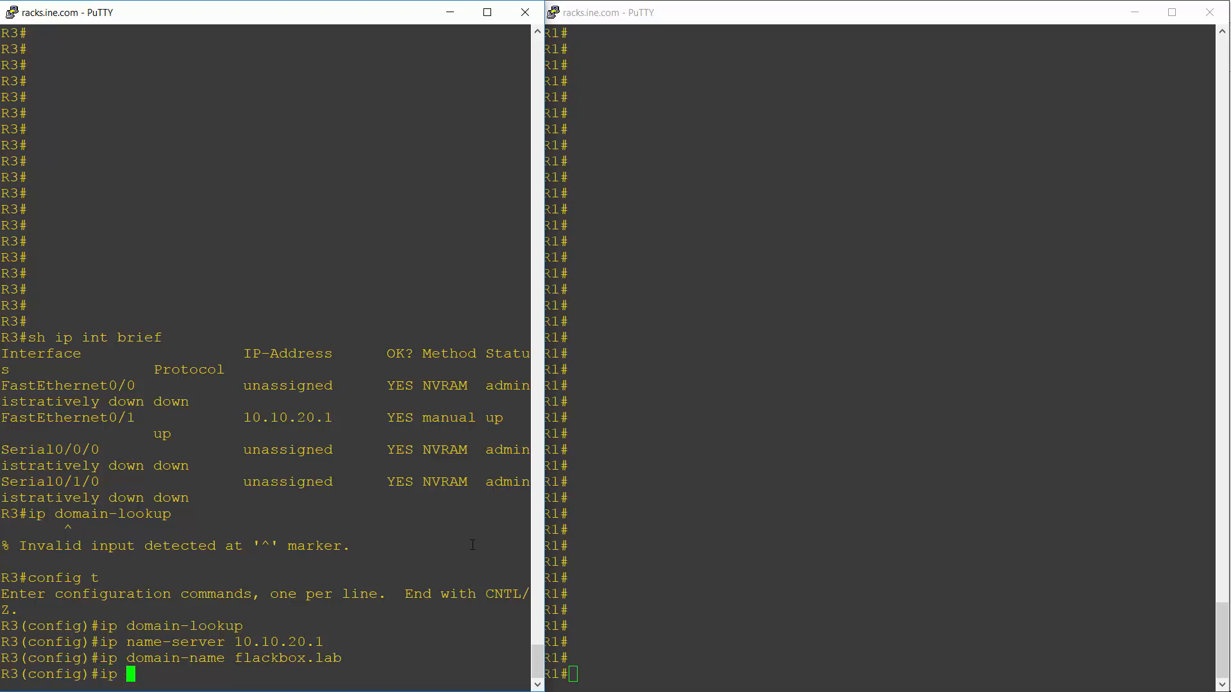
type("dns")
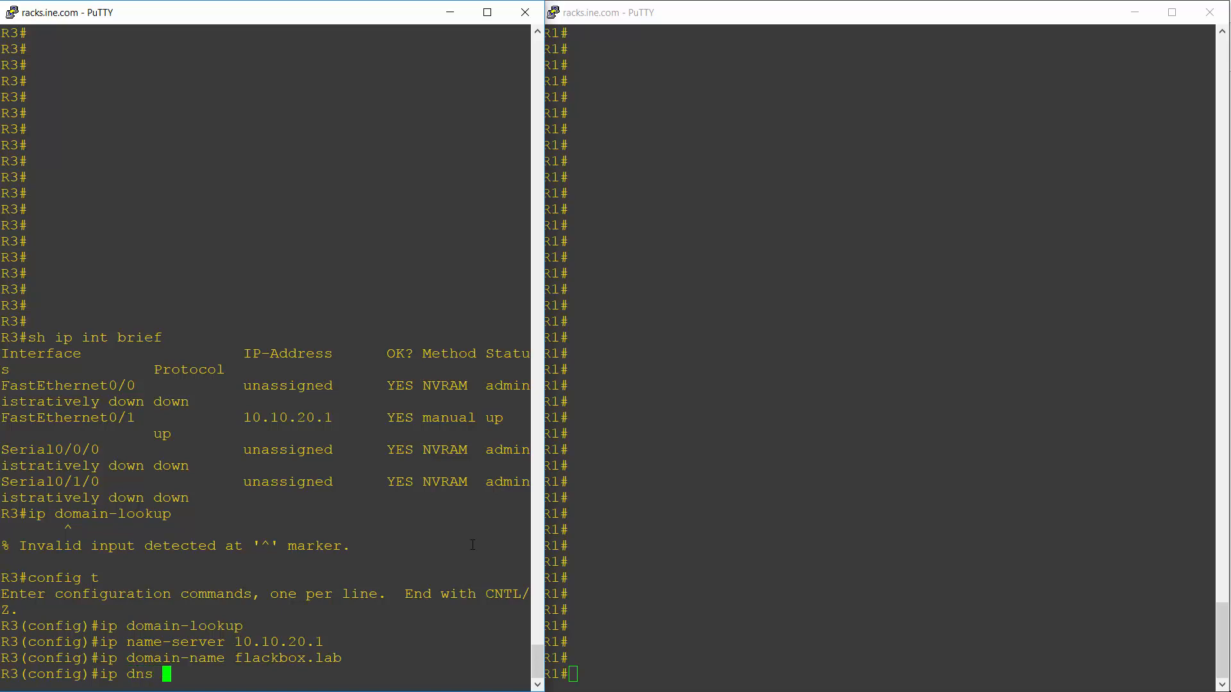
type("server")
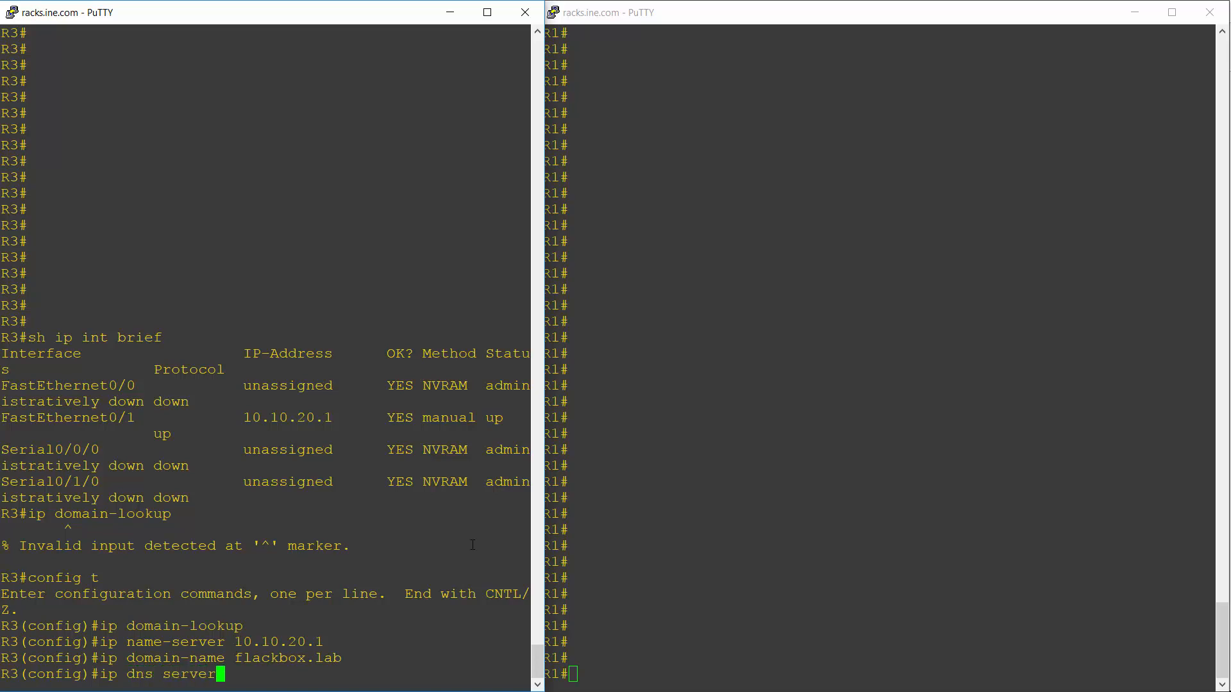
key("Return")
type("ip host R")
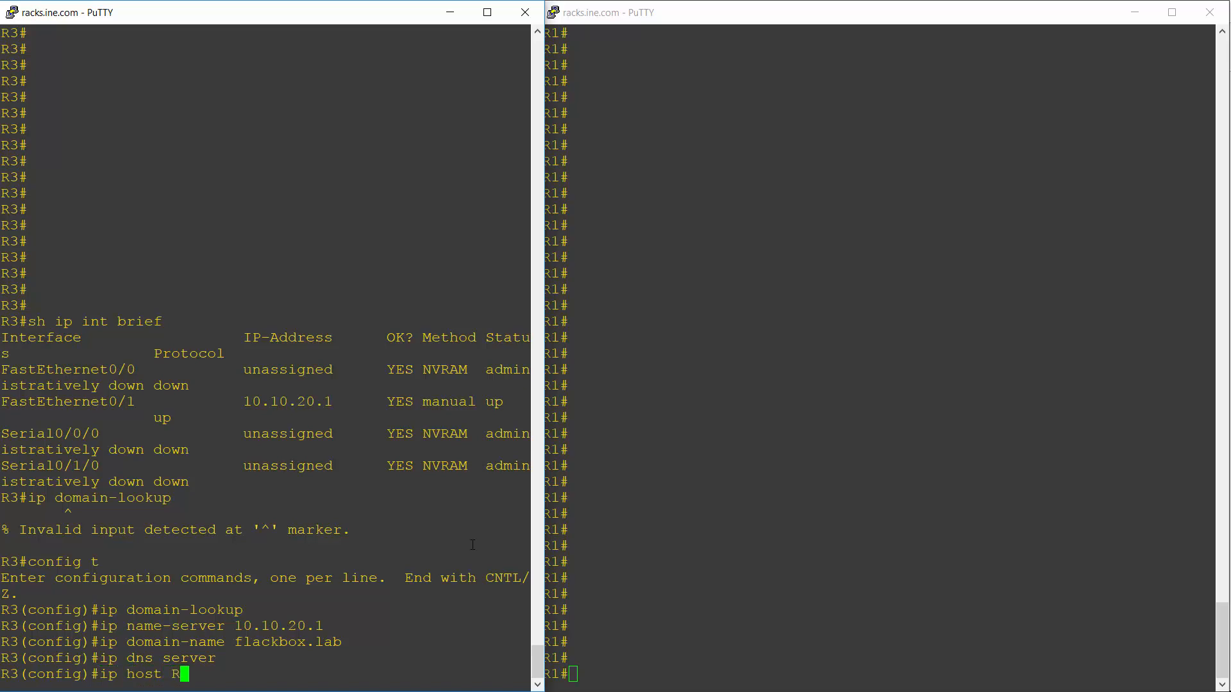
Step: Add ip host records R1 10.10.10.1, R2 10.10.10.2 and R3 10.10.20.1 on R3
type("1")
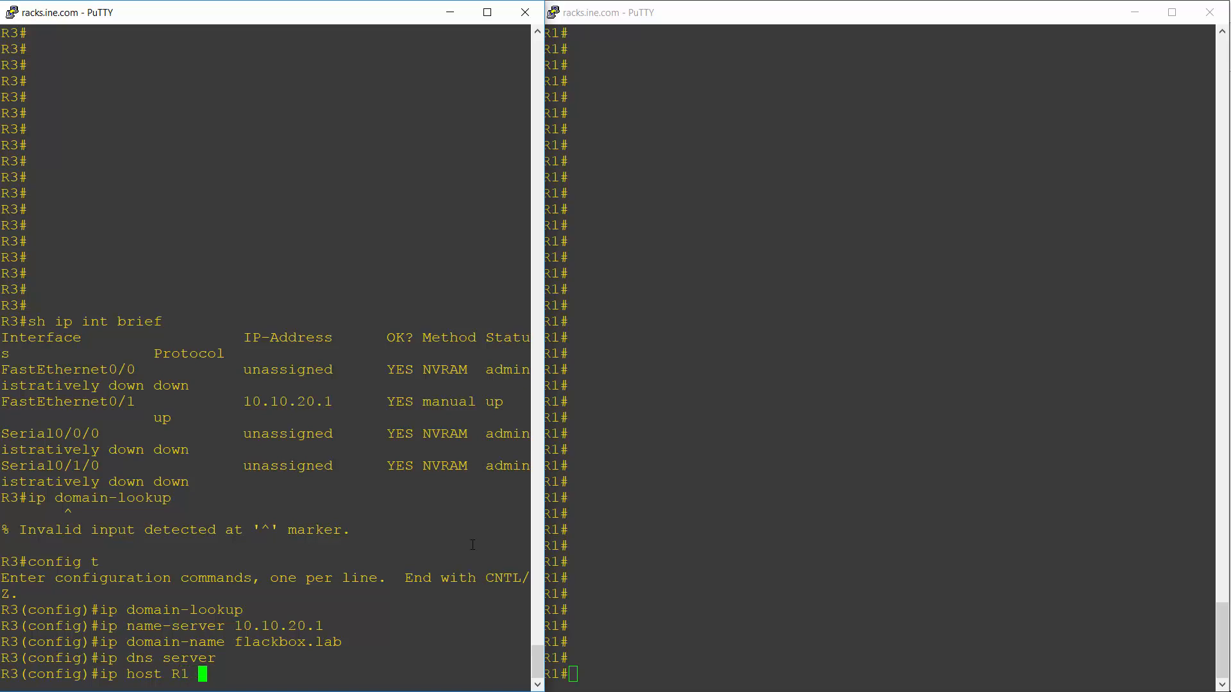
type("10.10.10")
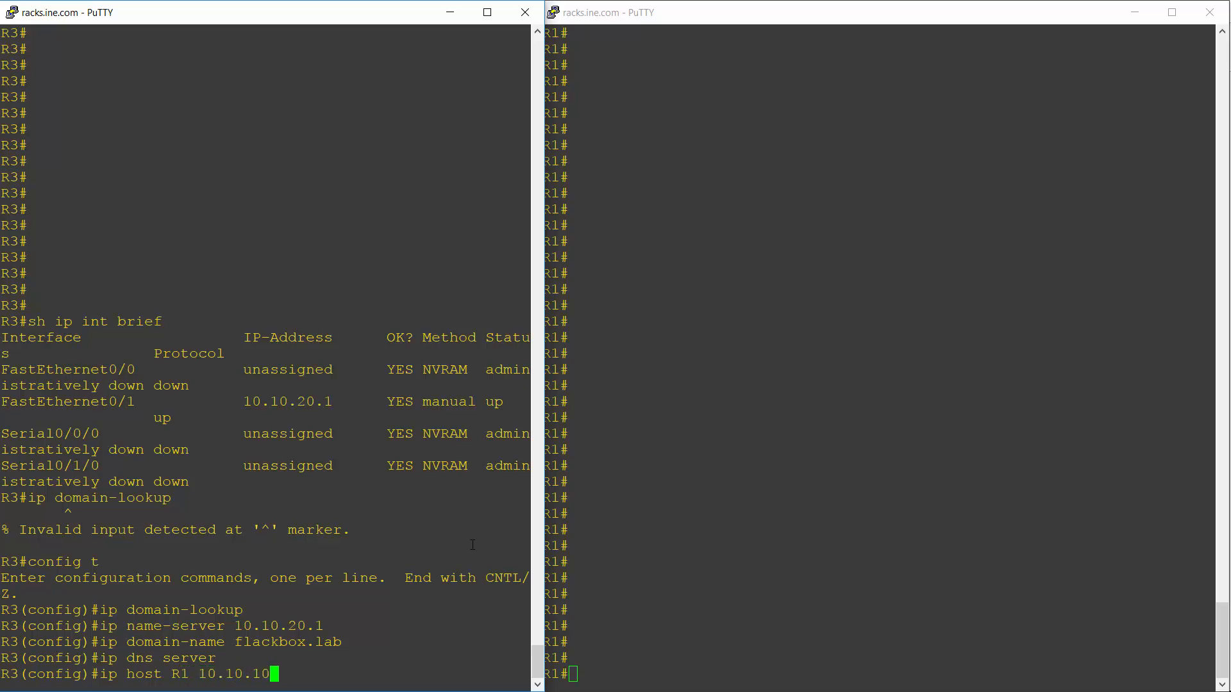
key("Return")
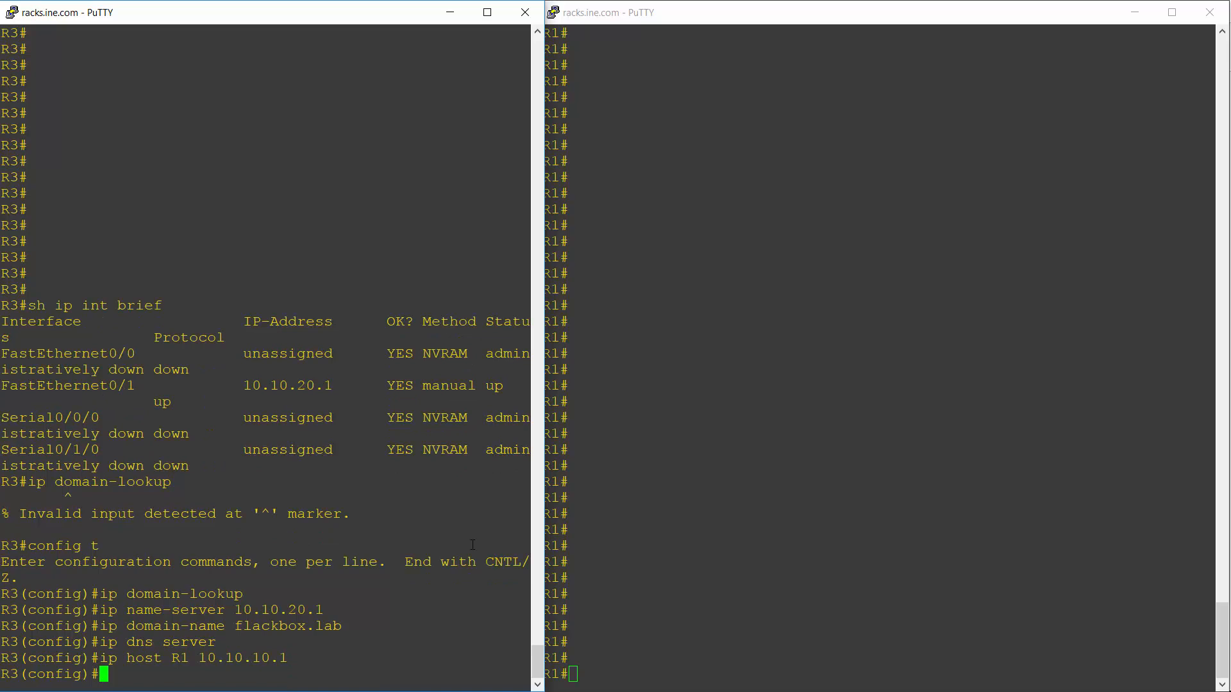
type("ip host R1 10.10.10.1")
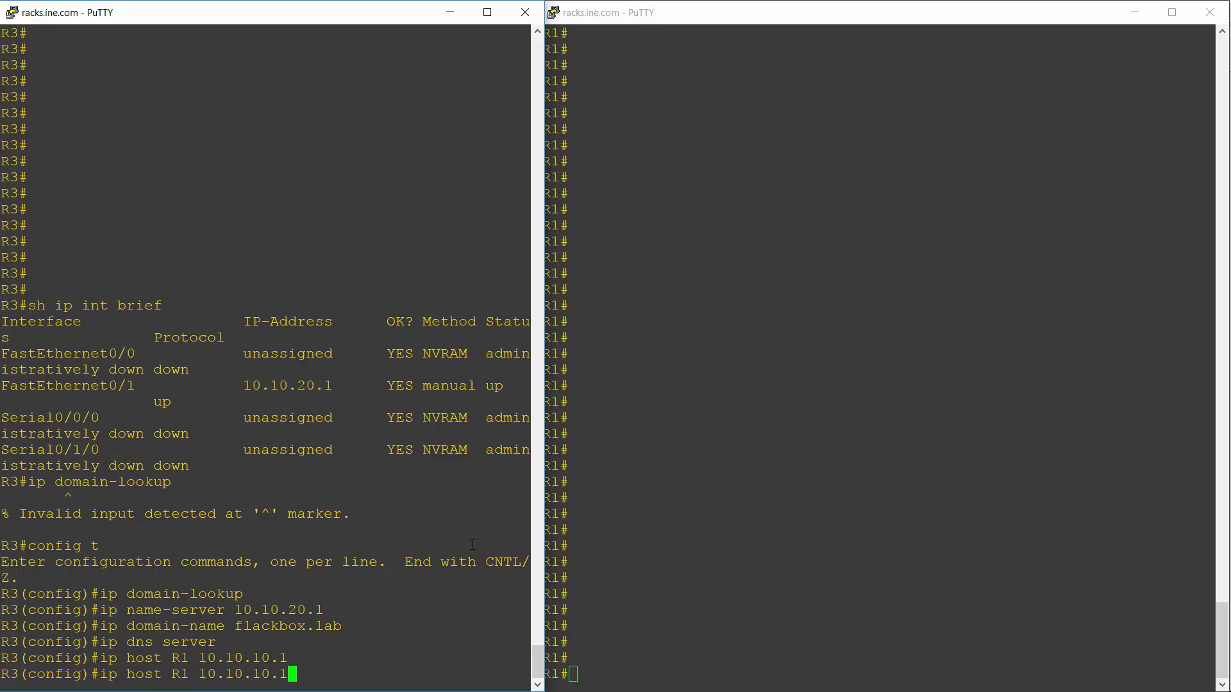
type("2")
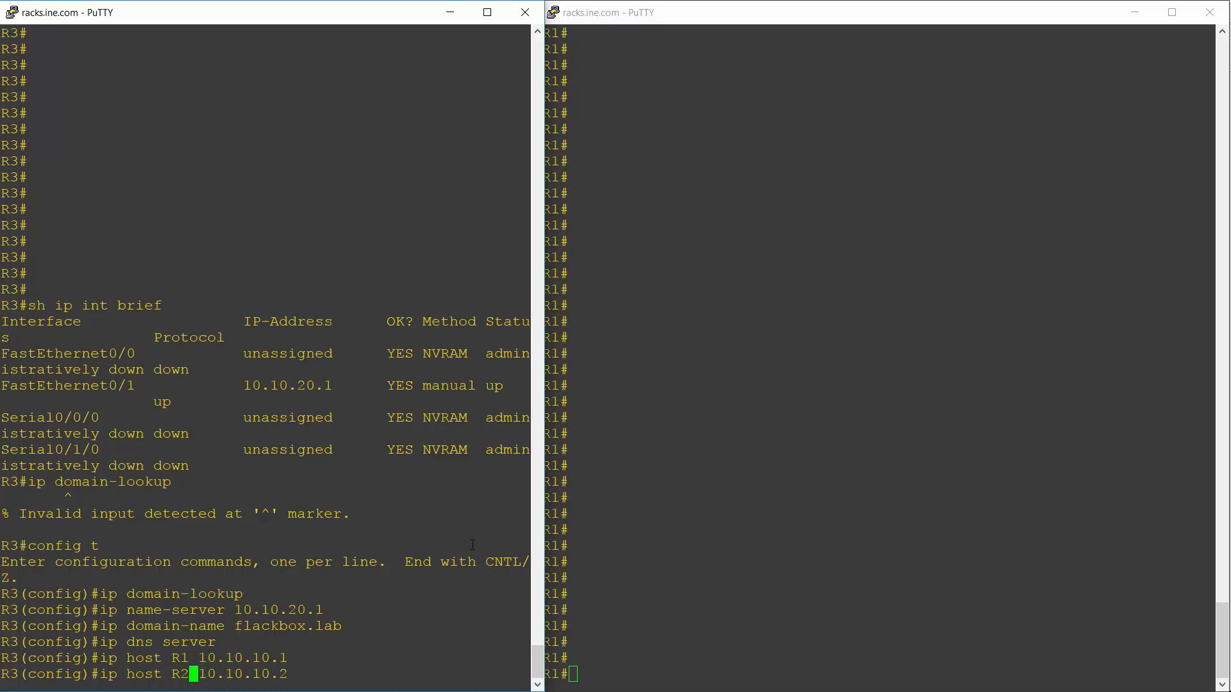
key("Return")
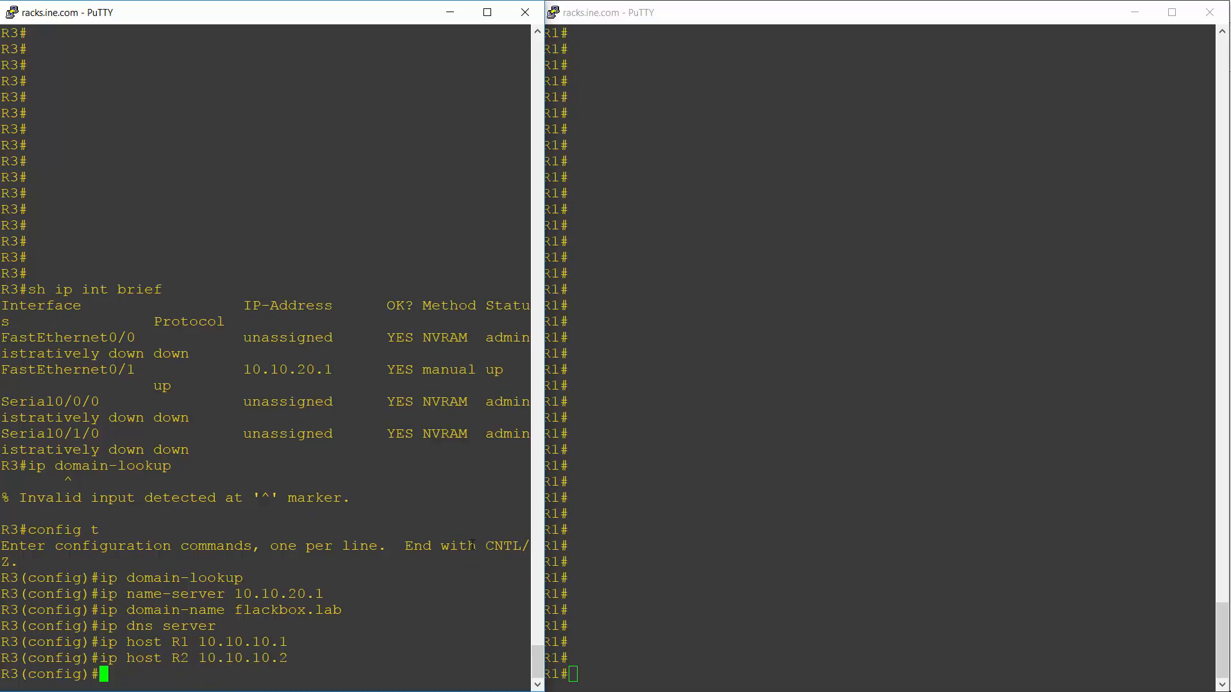
type("ip host R2 10.10.10.")
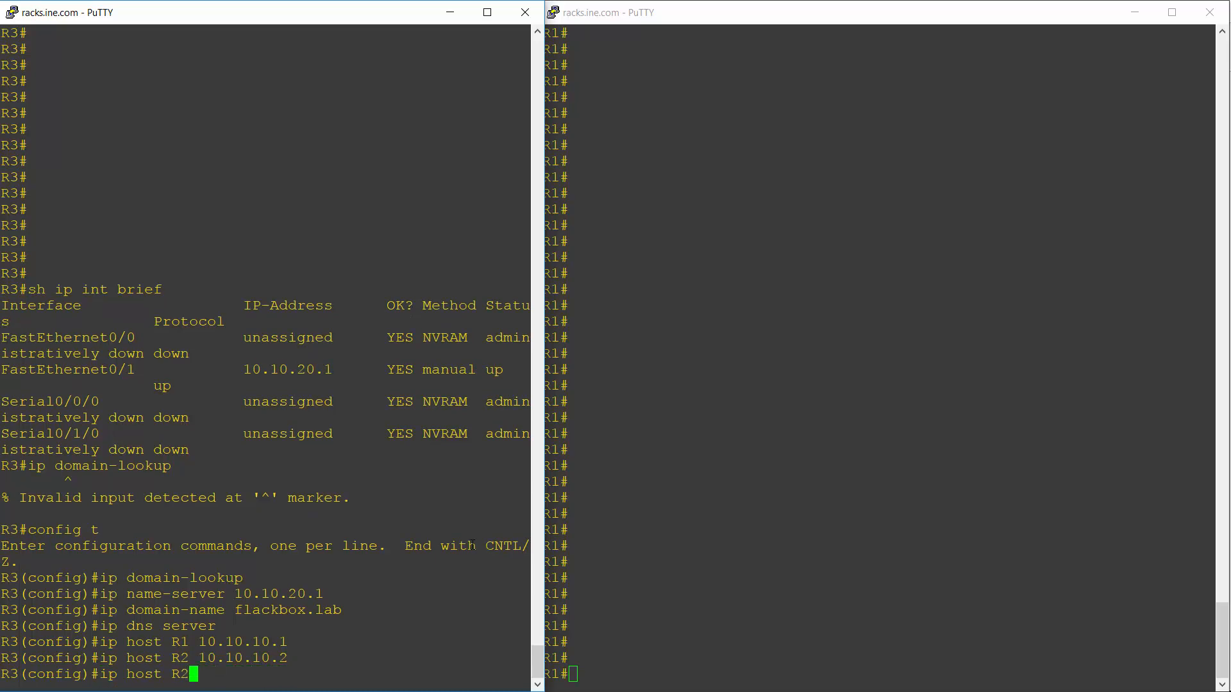
key("BackSpace")
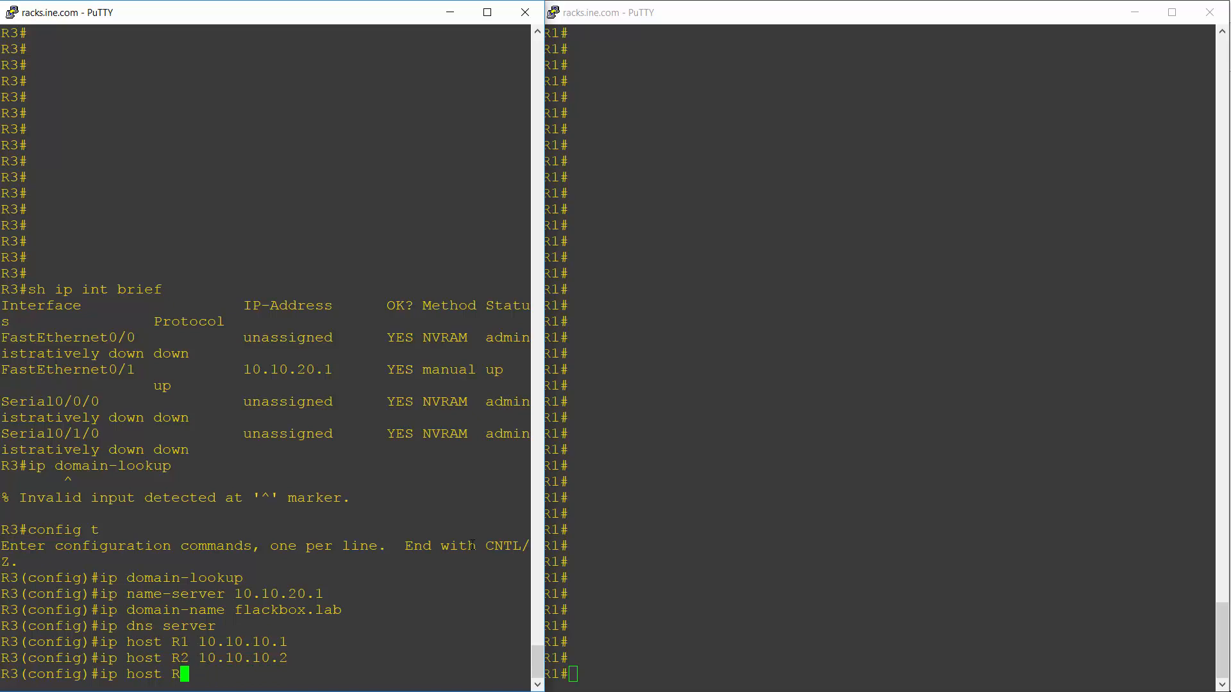
type("3 1")
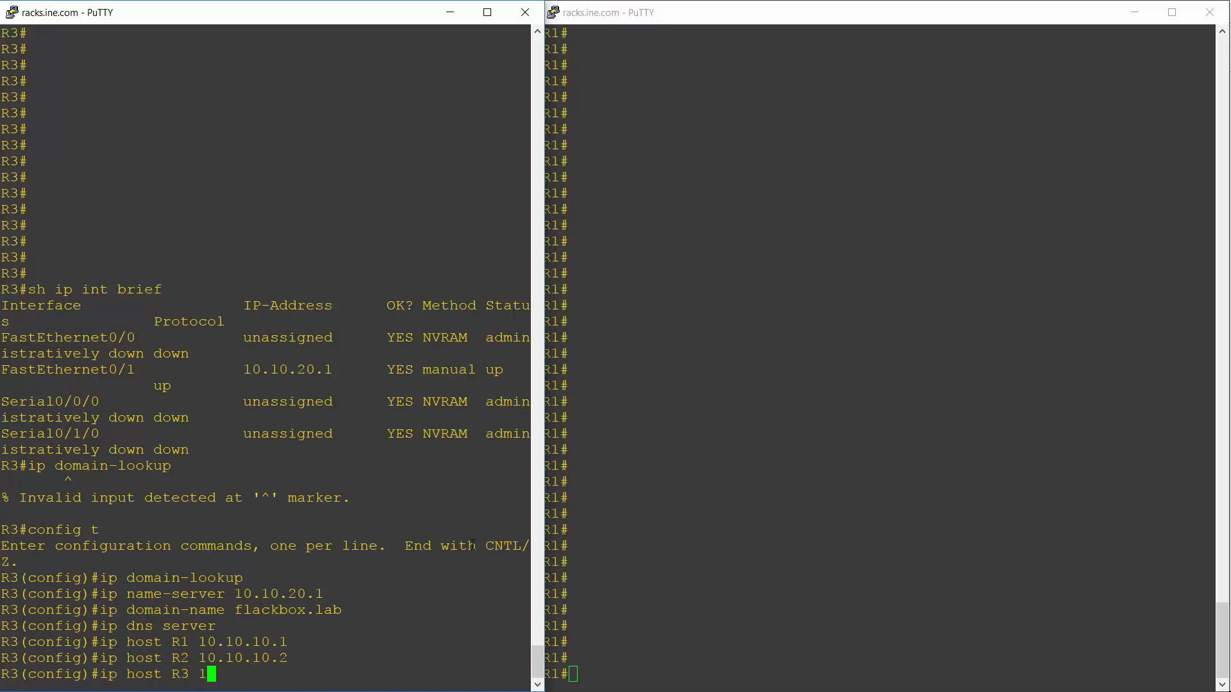
type("0.10.20.1")
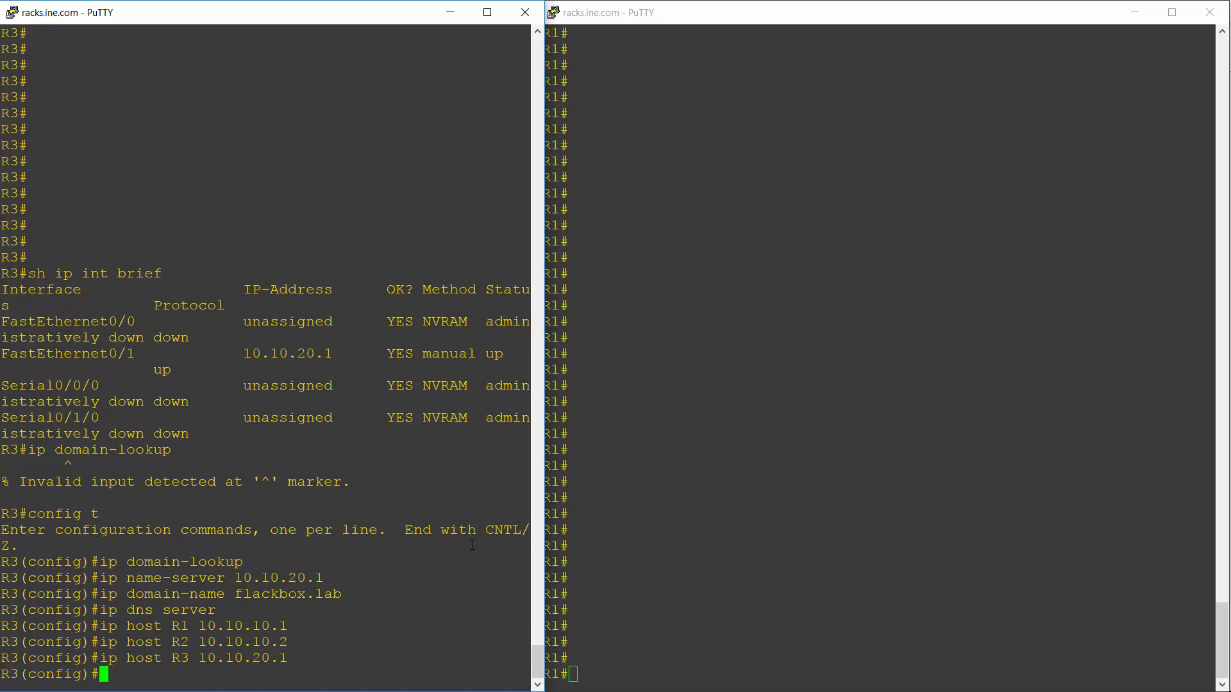
Step: Add the fully qualified host record R1.flackbox.lab 10.10.10.1 on R3
type("ip host")
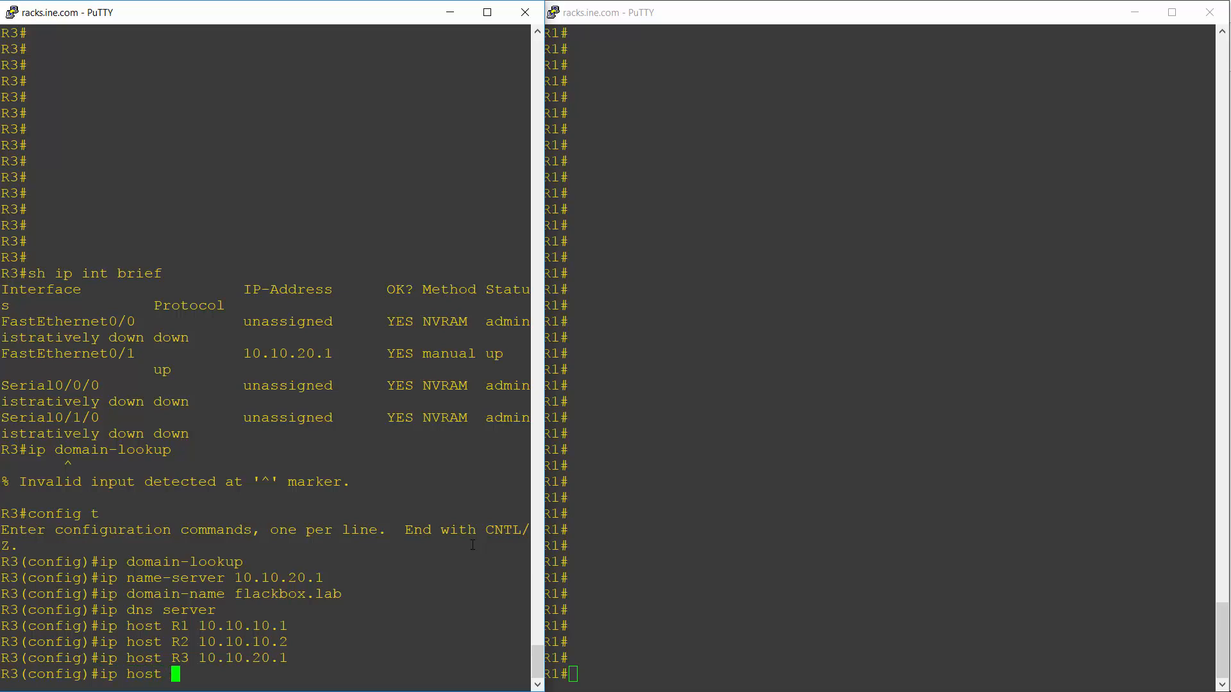
type("R1.fla")
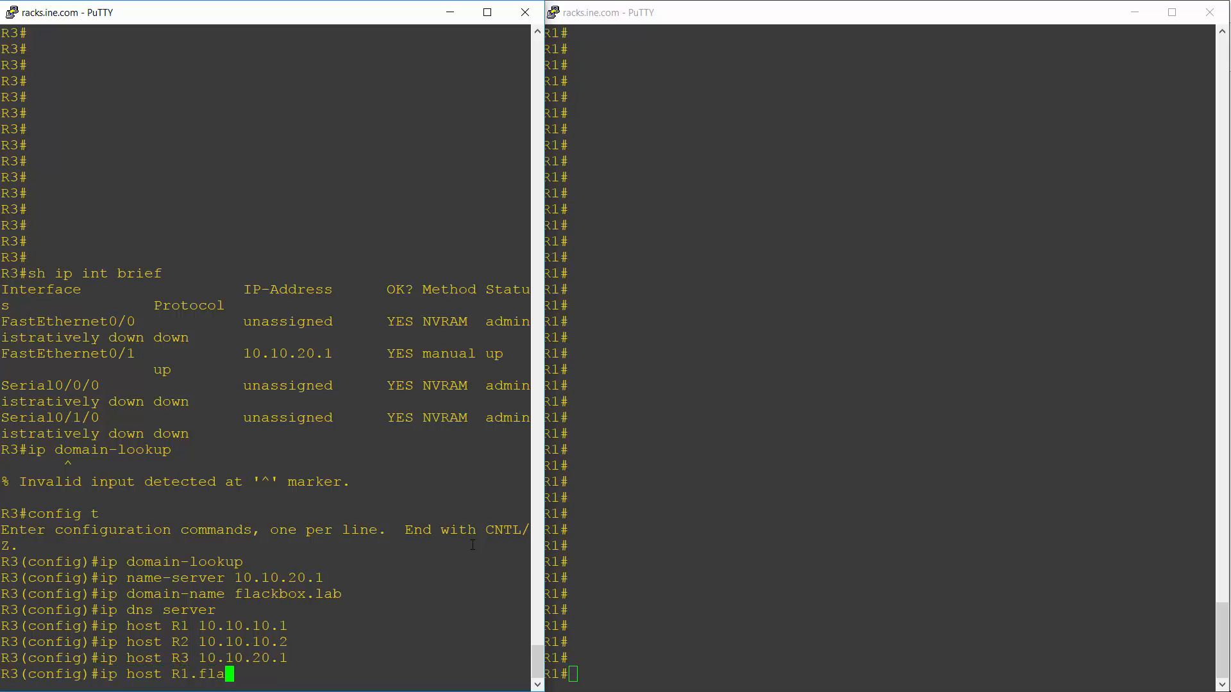
type("ckbox.lab")
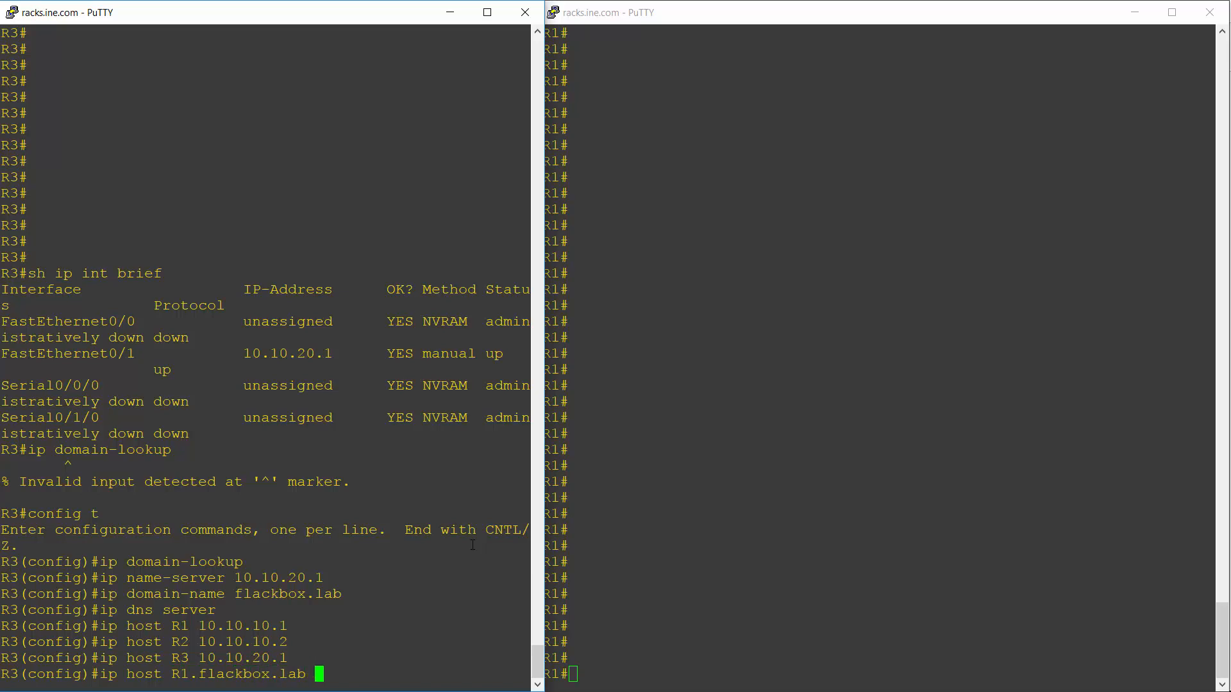
type("10.10.10.")
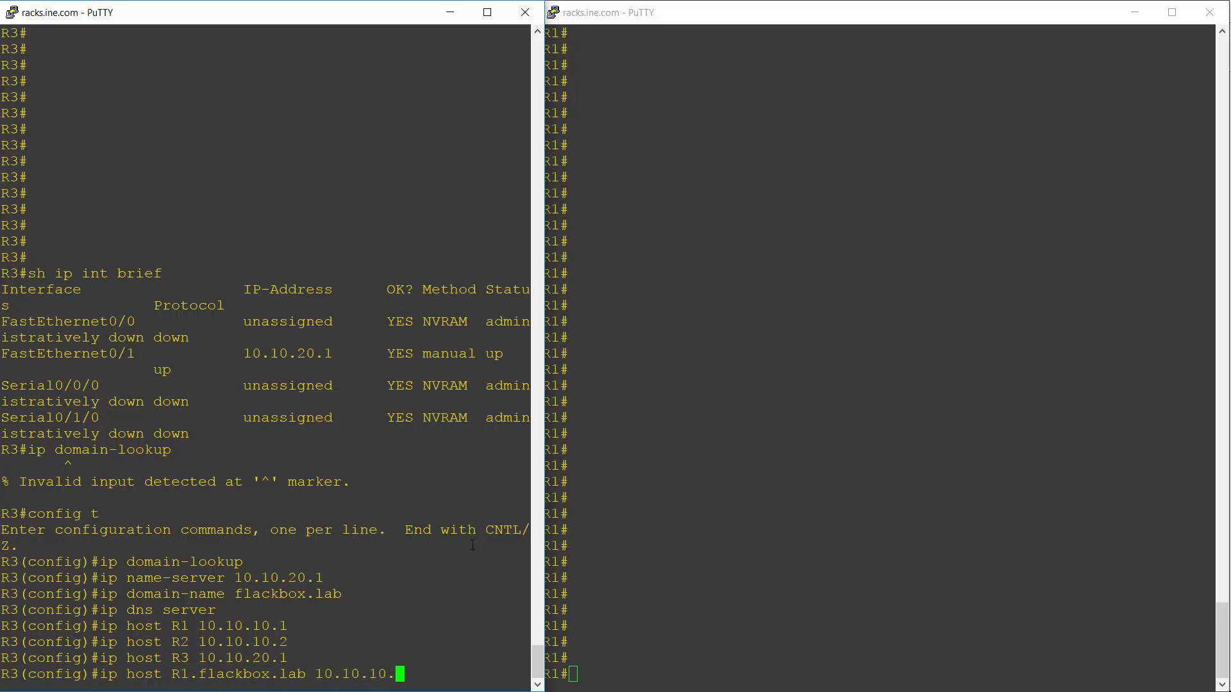
key("Return")
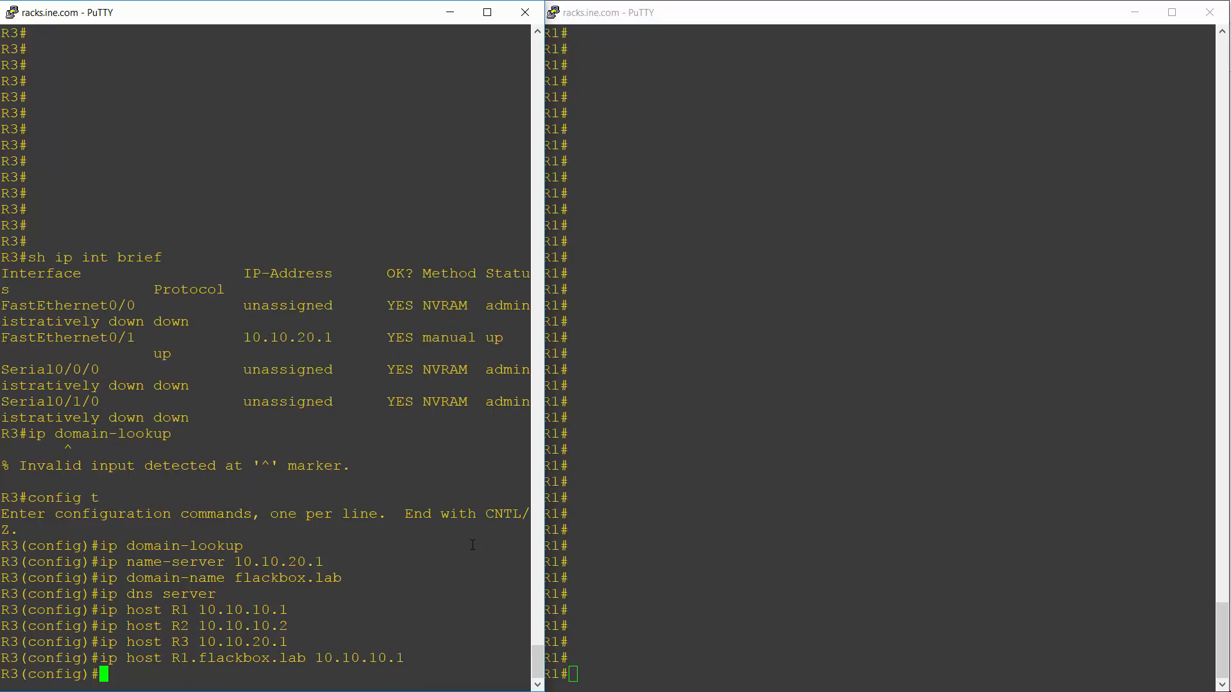
Step: Add host records R2.flackbox.lab 10.10.10.2 and R3.flackbox.lab 10.10.20.1
type("ip host R1.flackbox.lab 10.10.10.1")
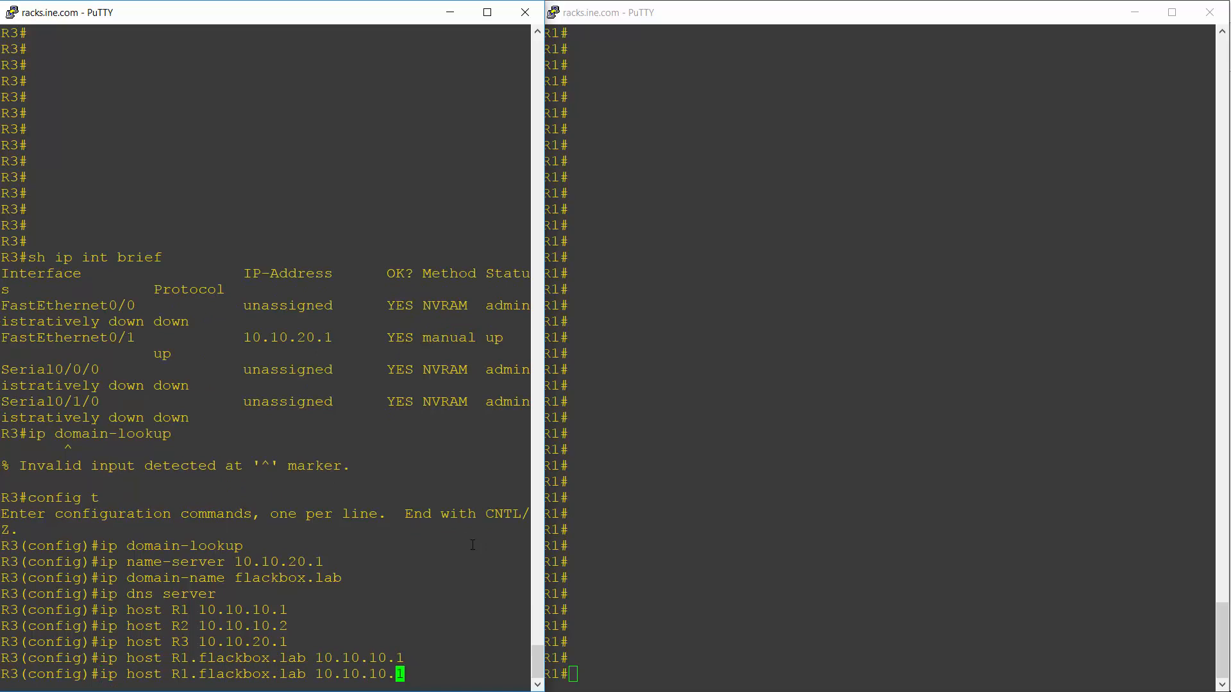
type("2")
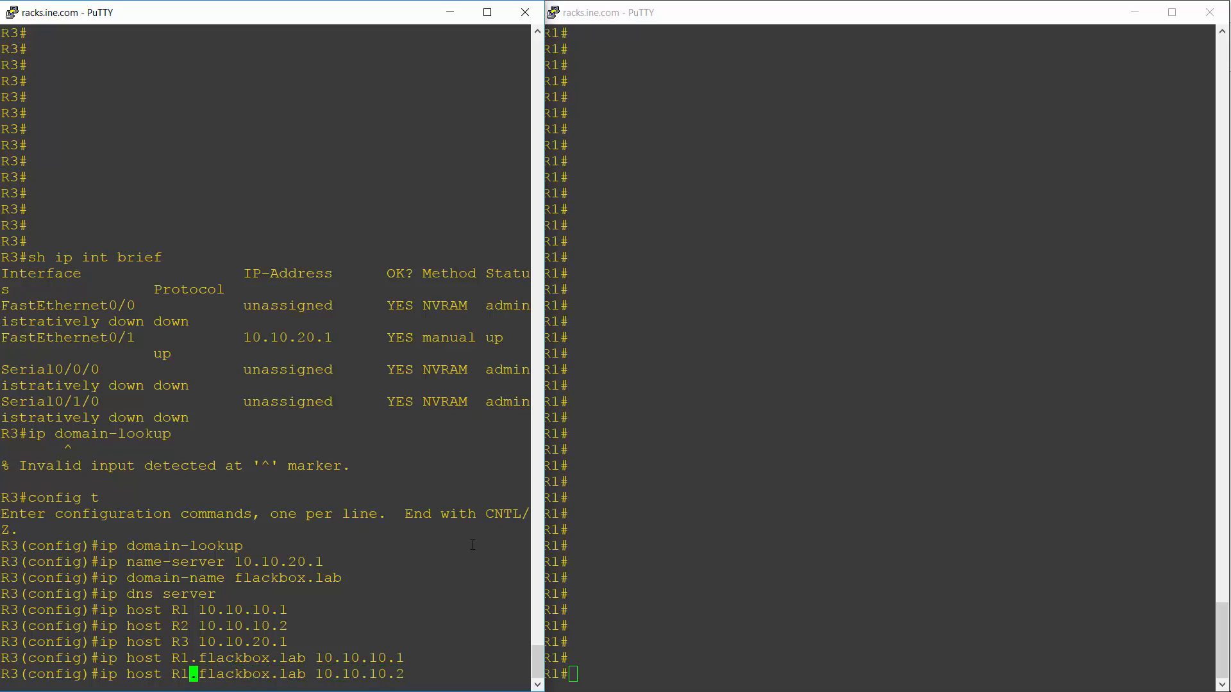
type("2")
key("Return")
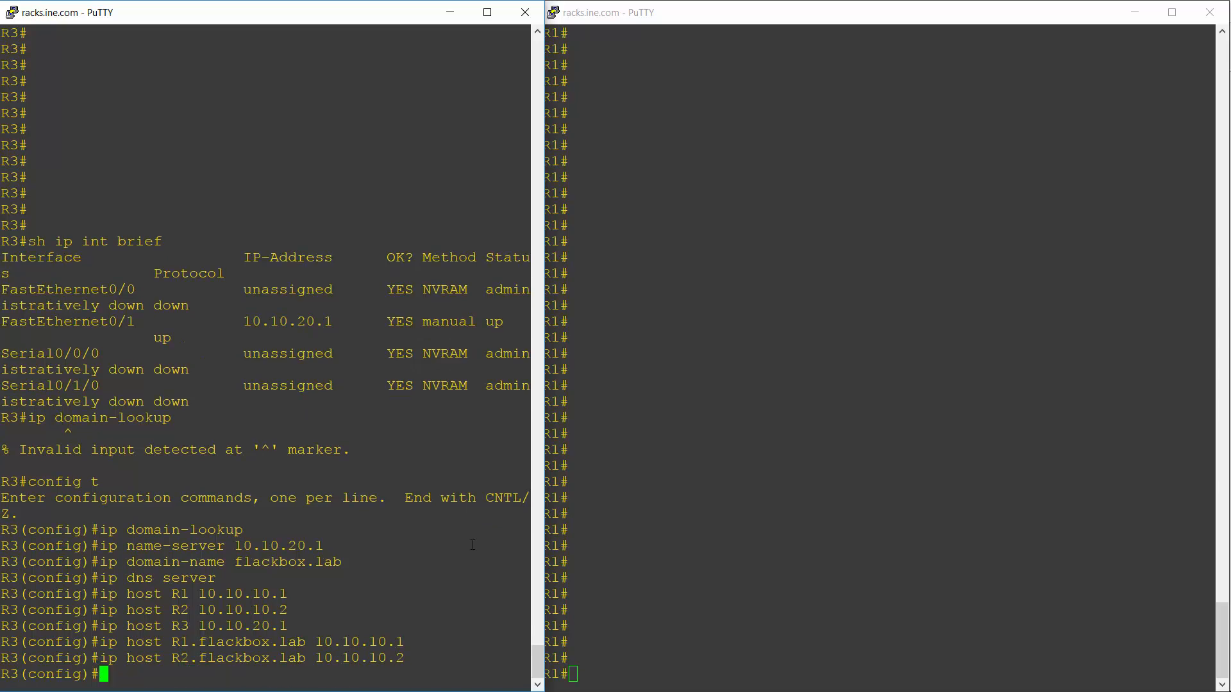
type("ip host")
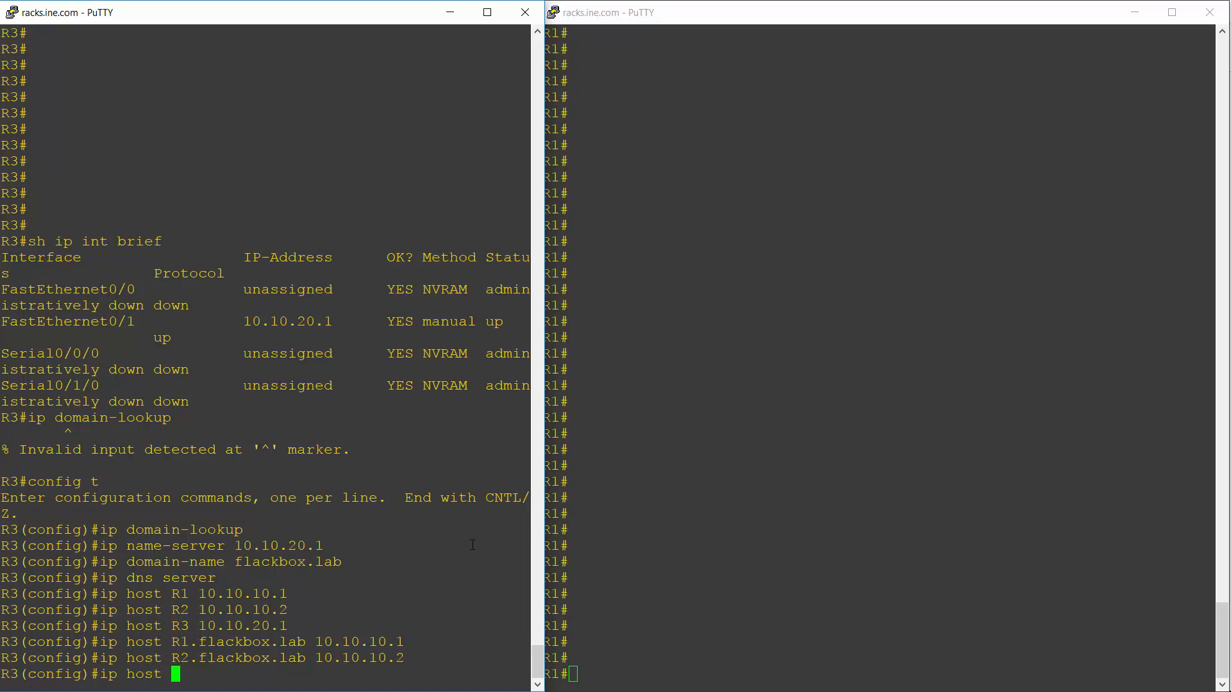
type("R3.f")
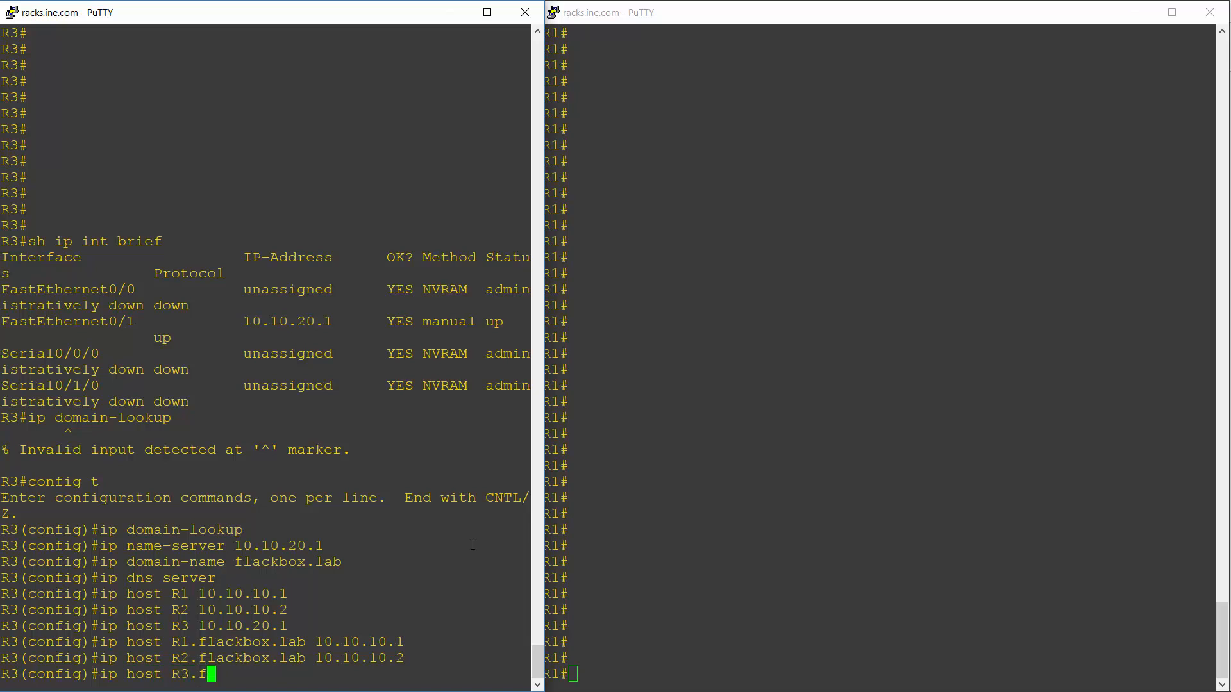
type("lackbox.lab")
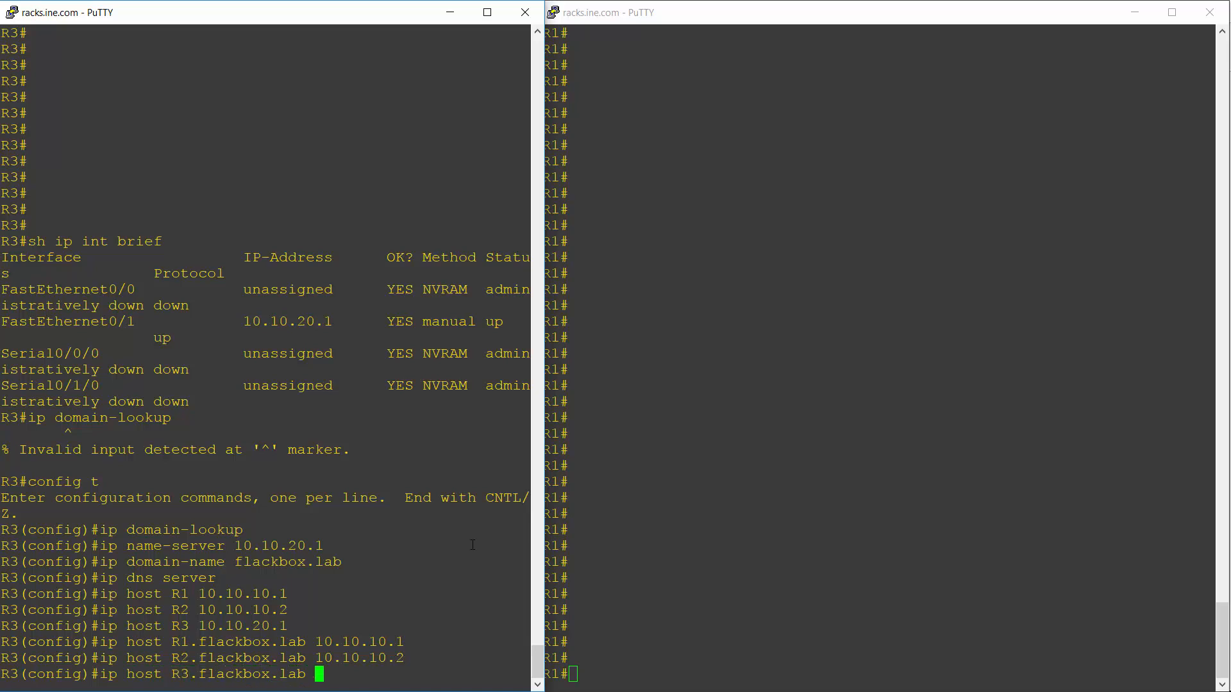
type("10.10.")
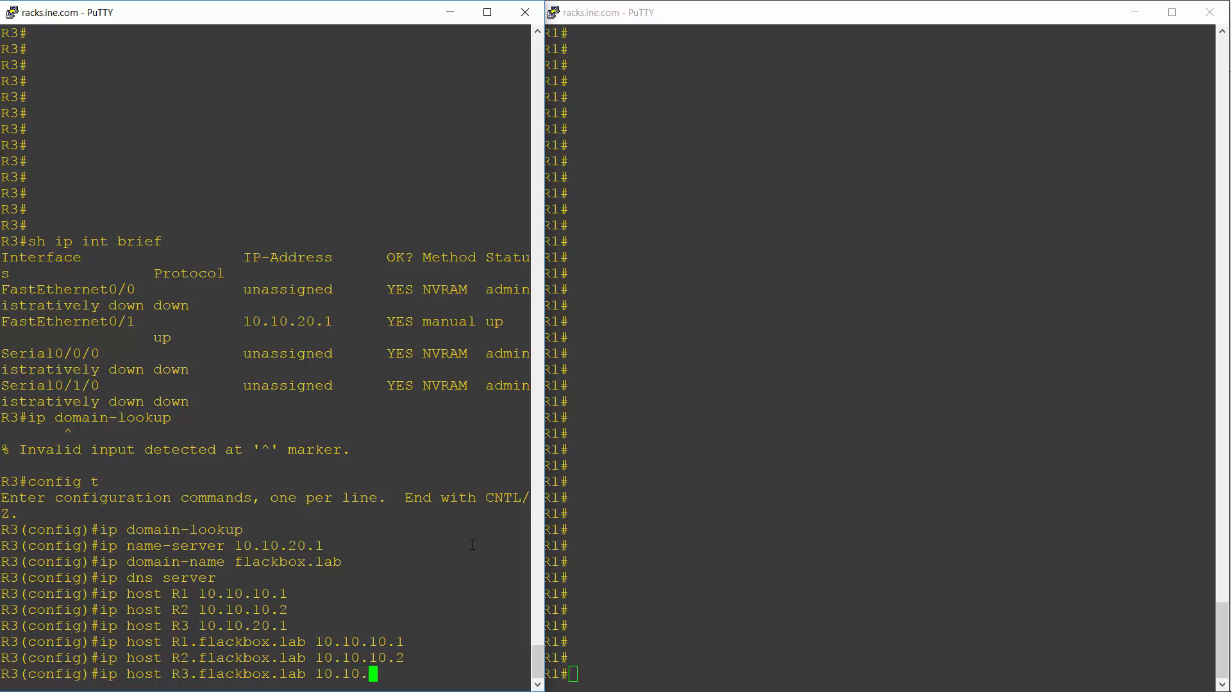
key("Return")
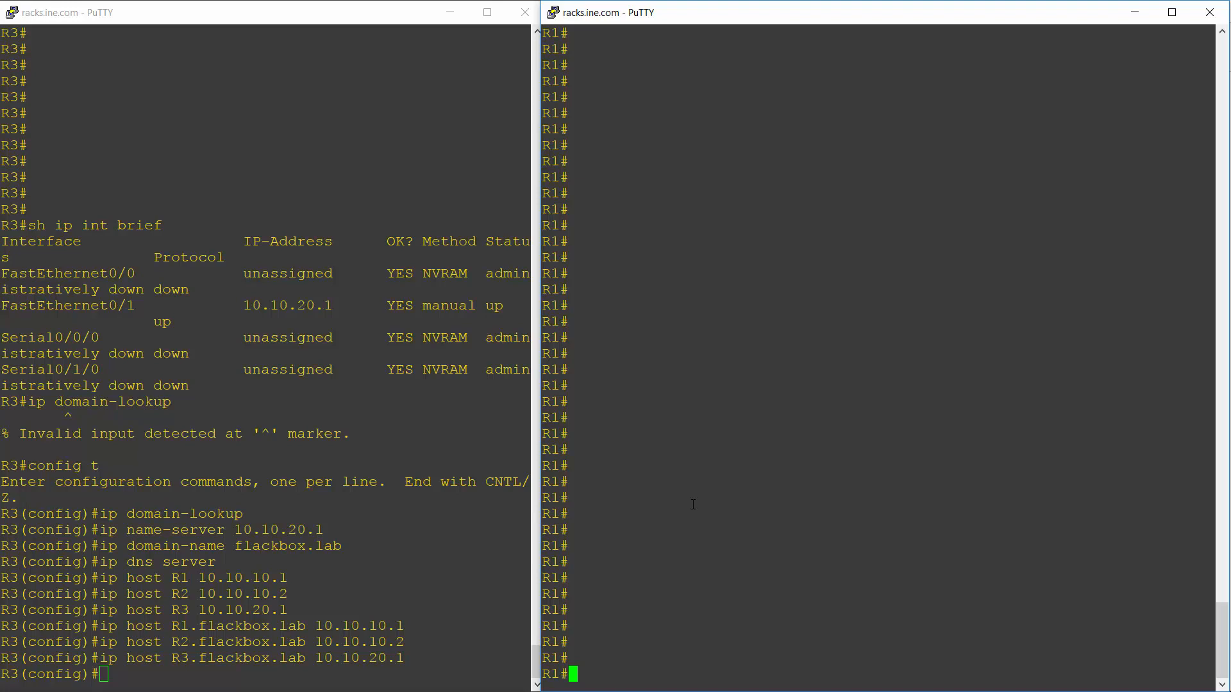
Step: Enter configuration mode on R1, enable domain lookup and set name server 10.10.20.1
type("coni")
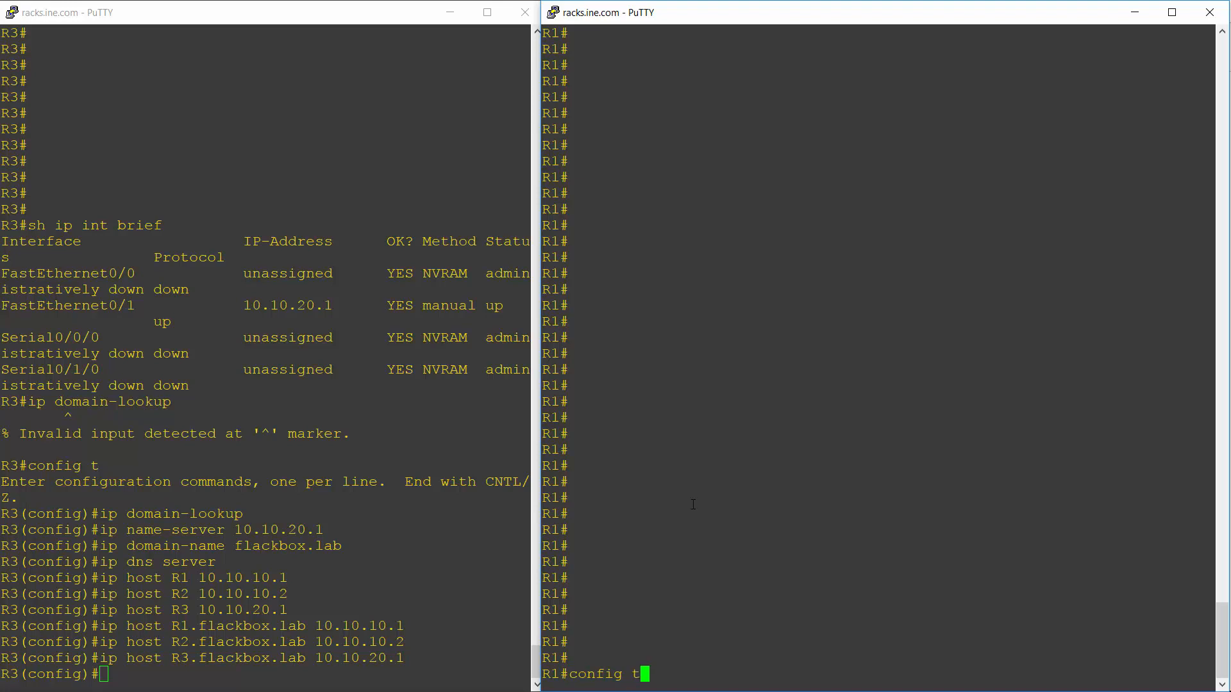
type("ip")
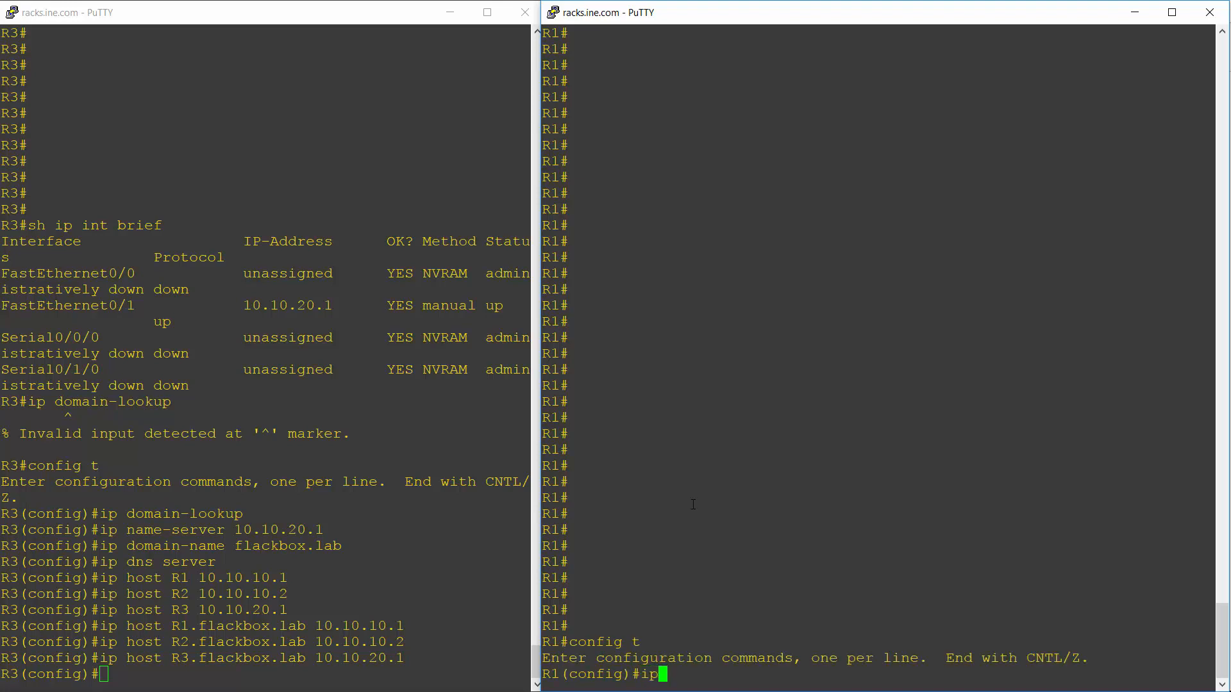
type("domain-lookup")
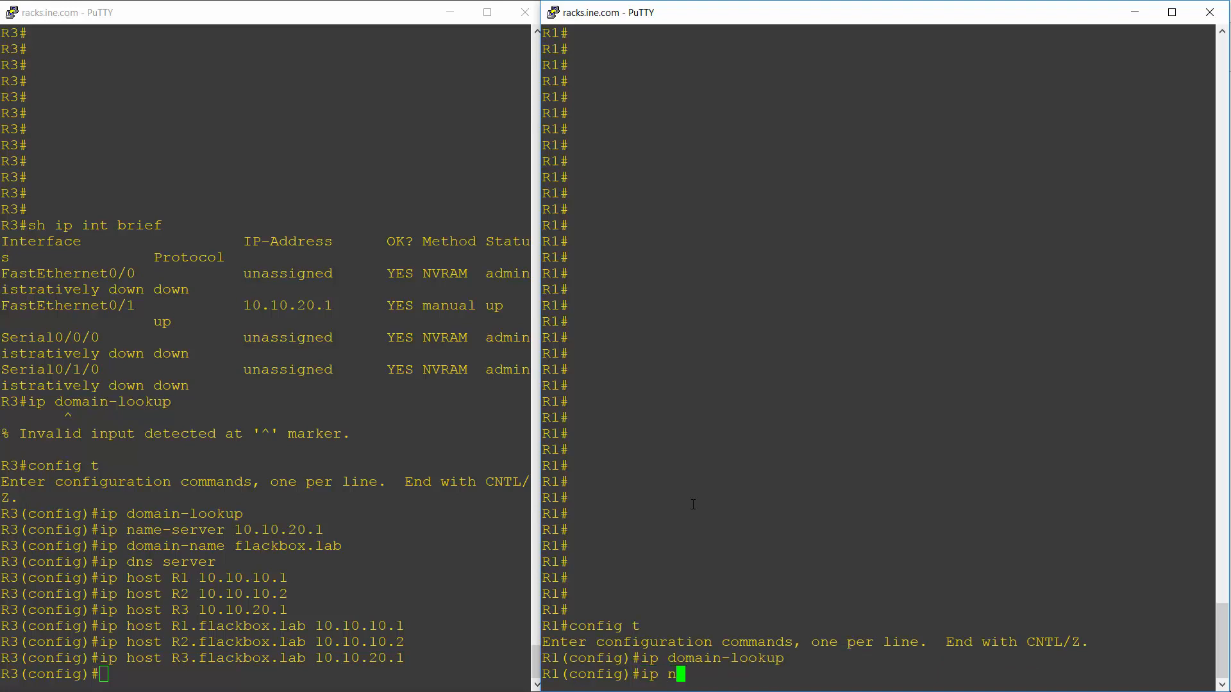
type("ame-serv")
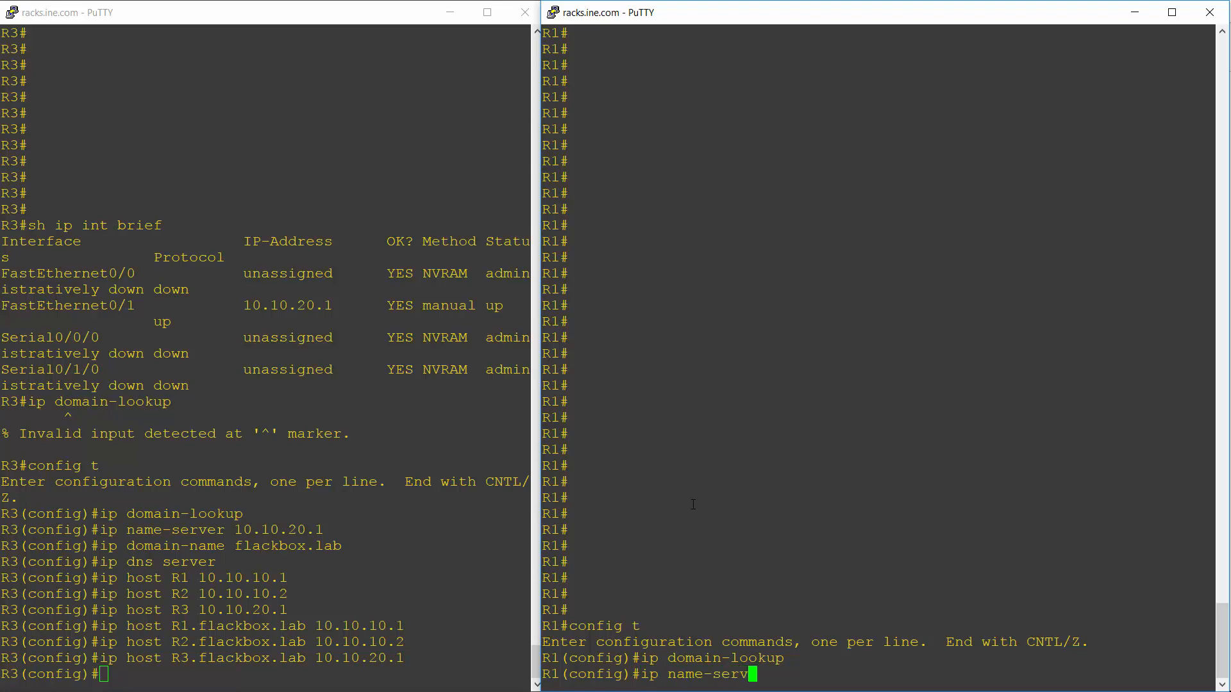
type("er")
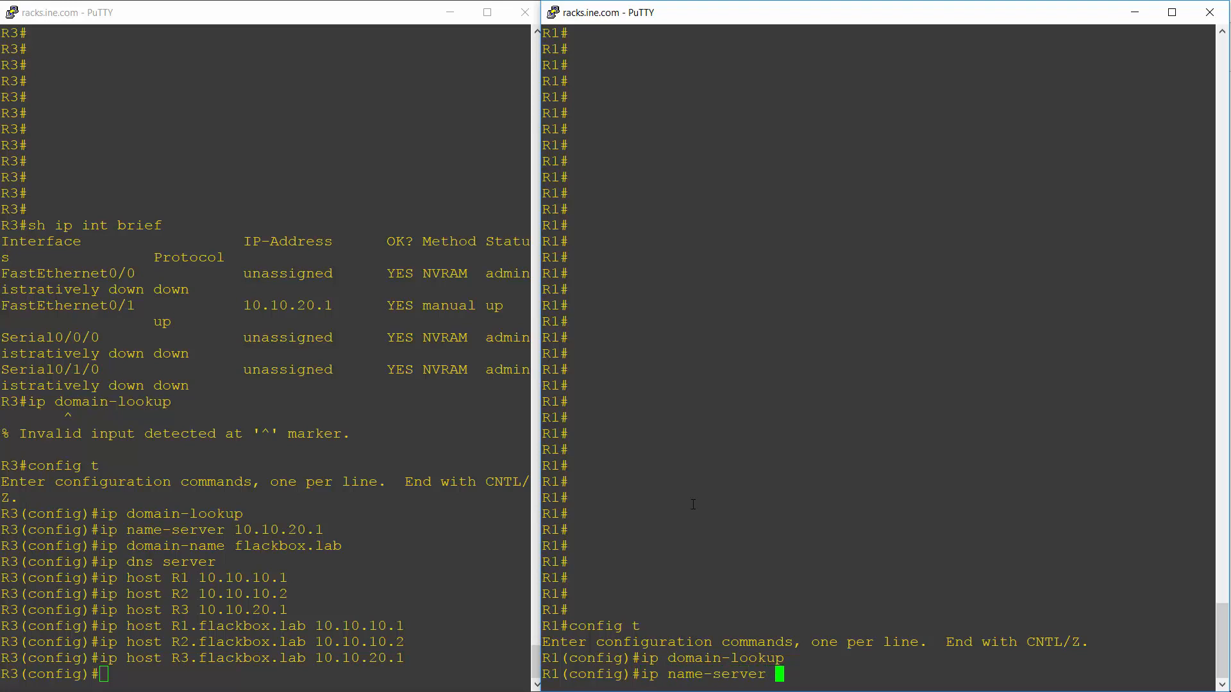
type("10.")
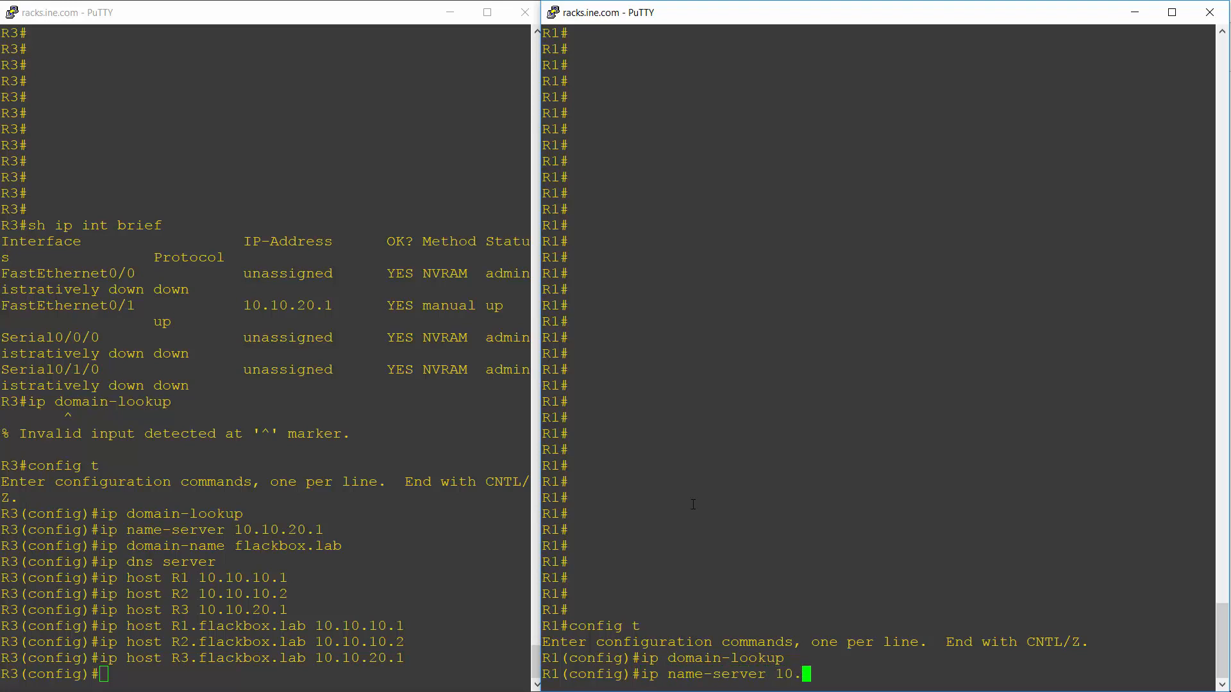
type("10.20.1")
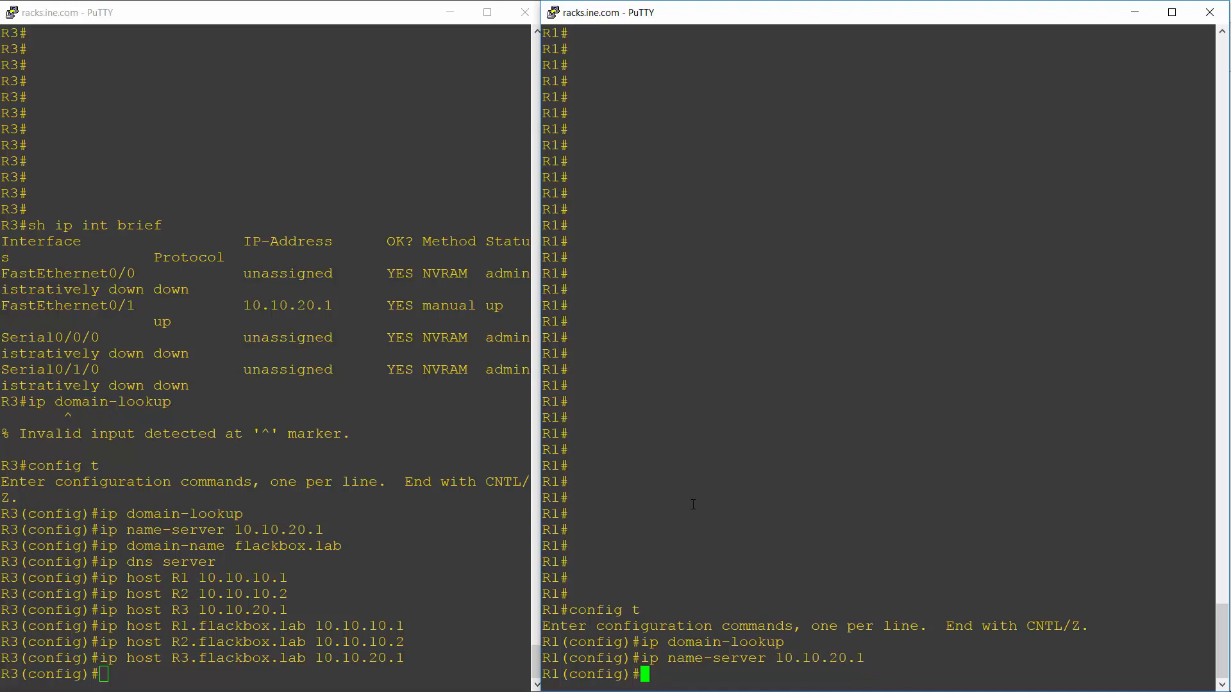
Step: Set R1's domain list to flackbox.lab and exit configuration mode with 'end'
type("ip da")
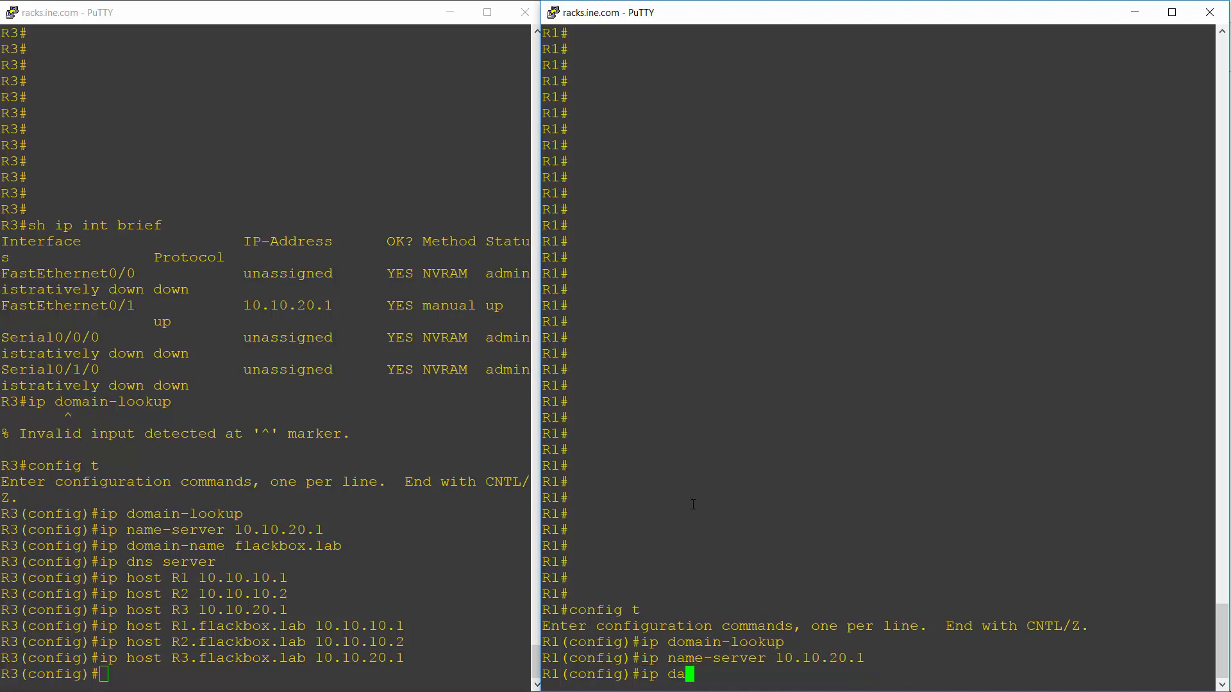
key("BackSpace")
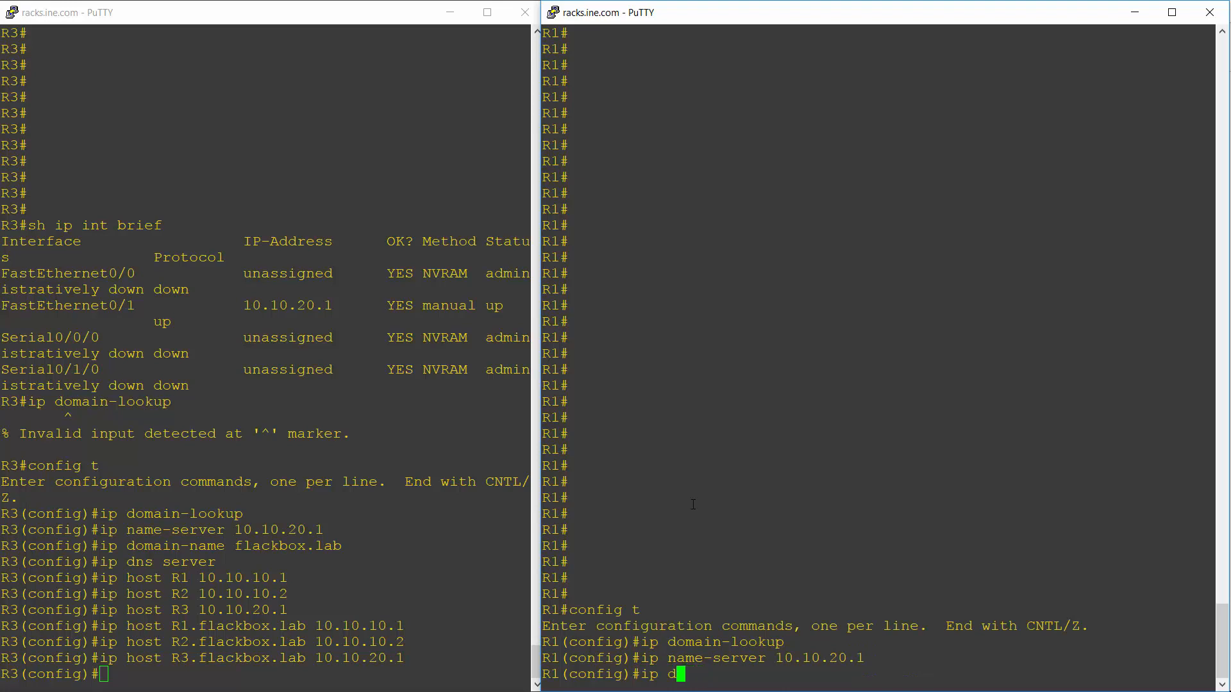
type("domain-")
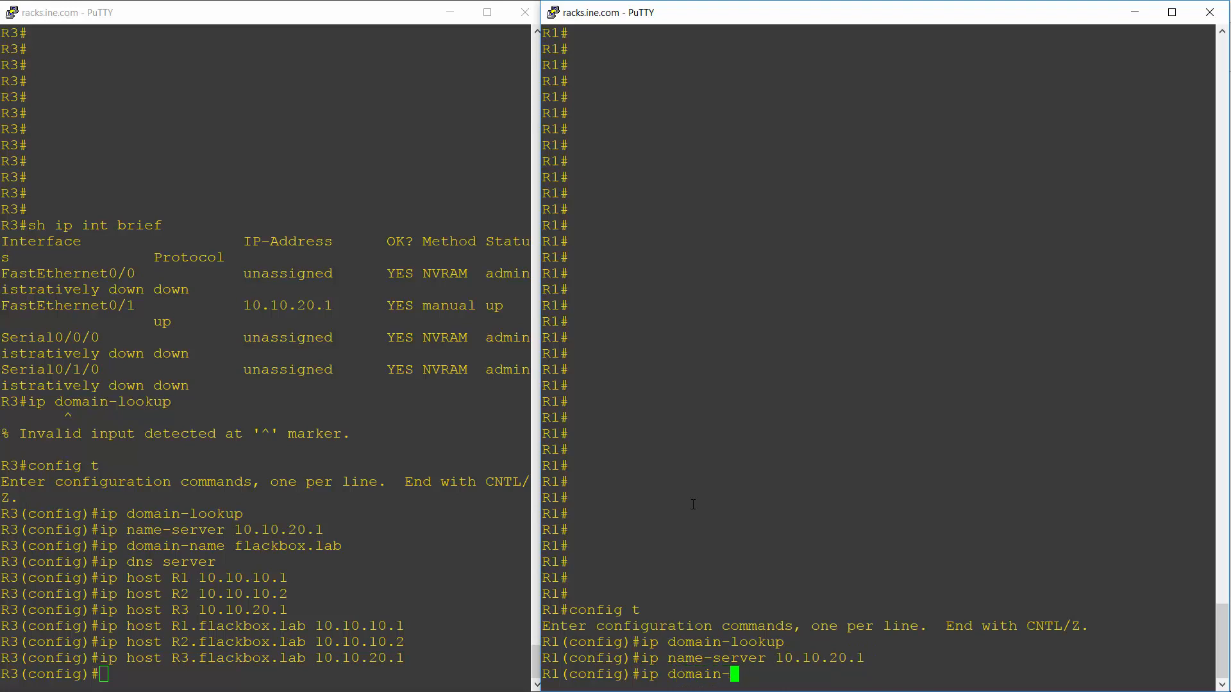
type("list flack")
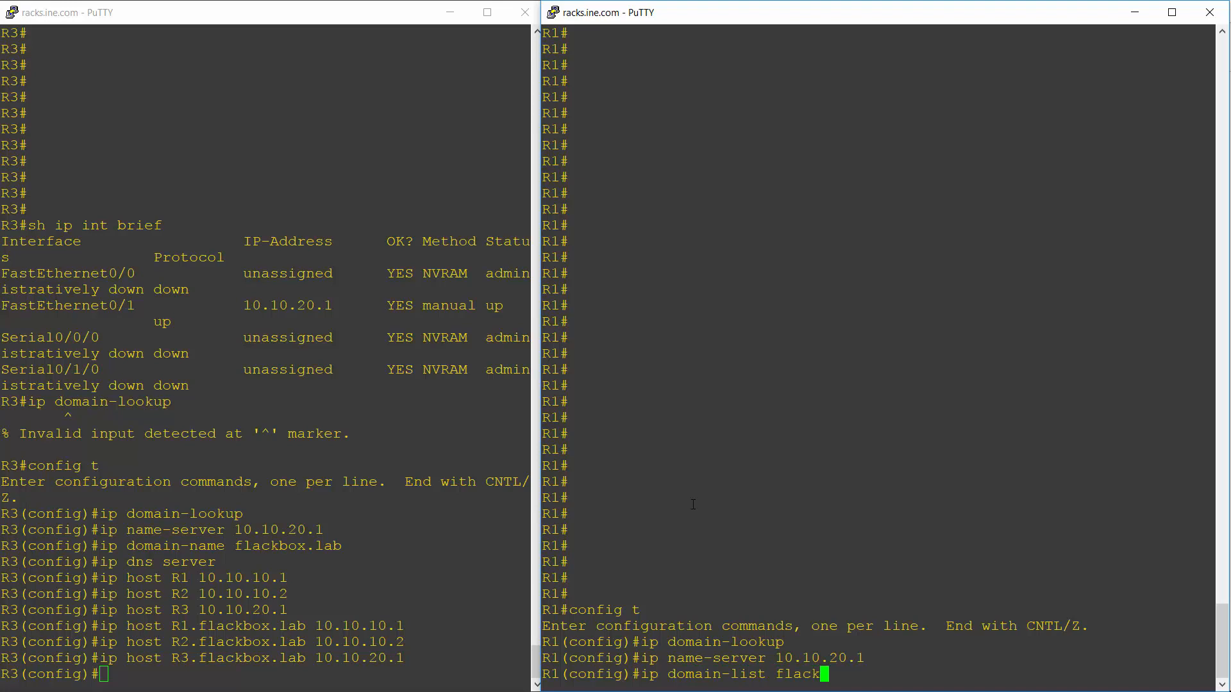
type("box.lab")
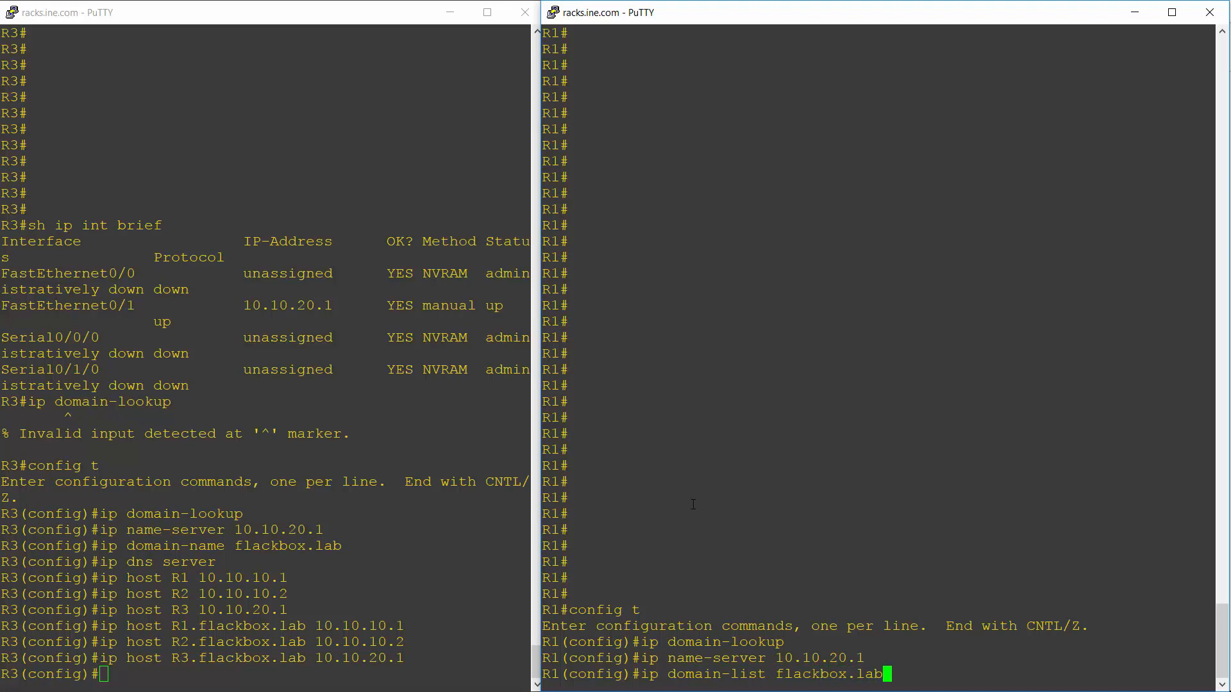
key("Return")
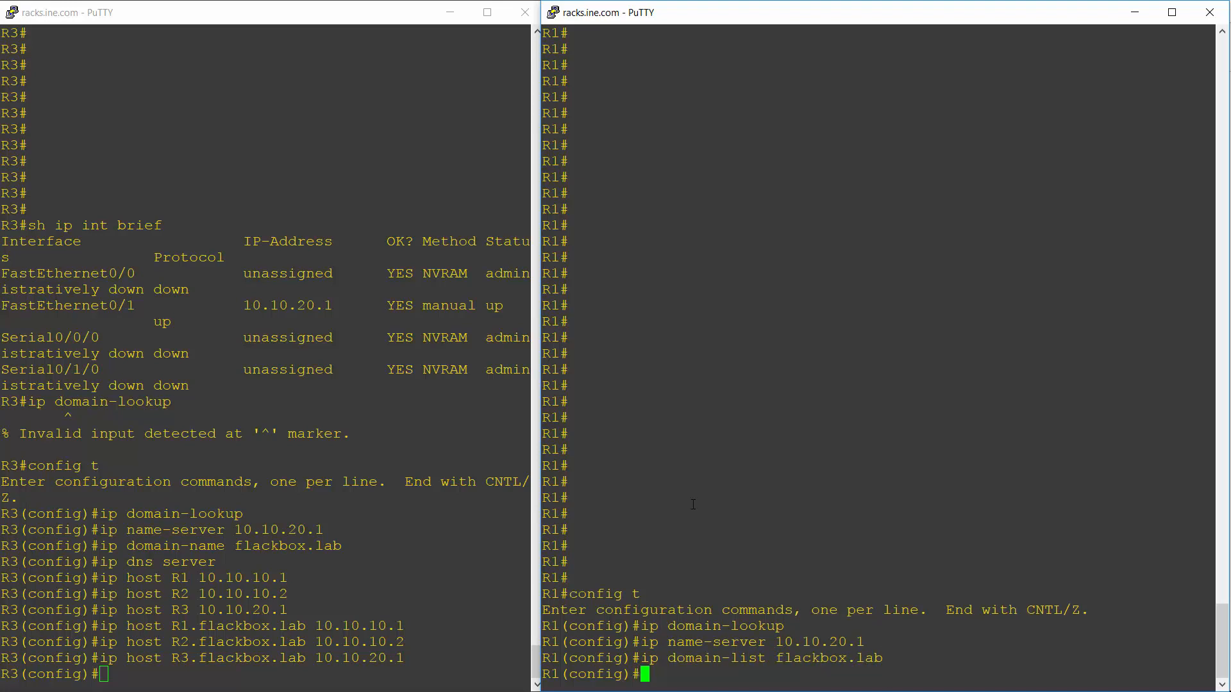
type("end")
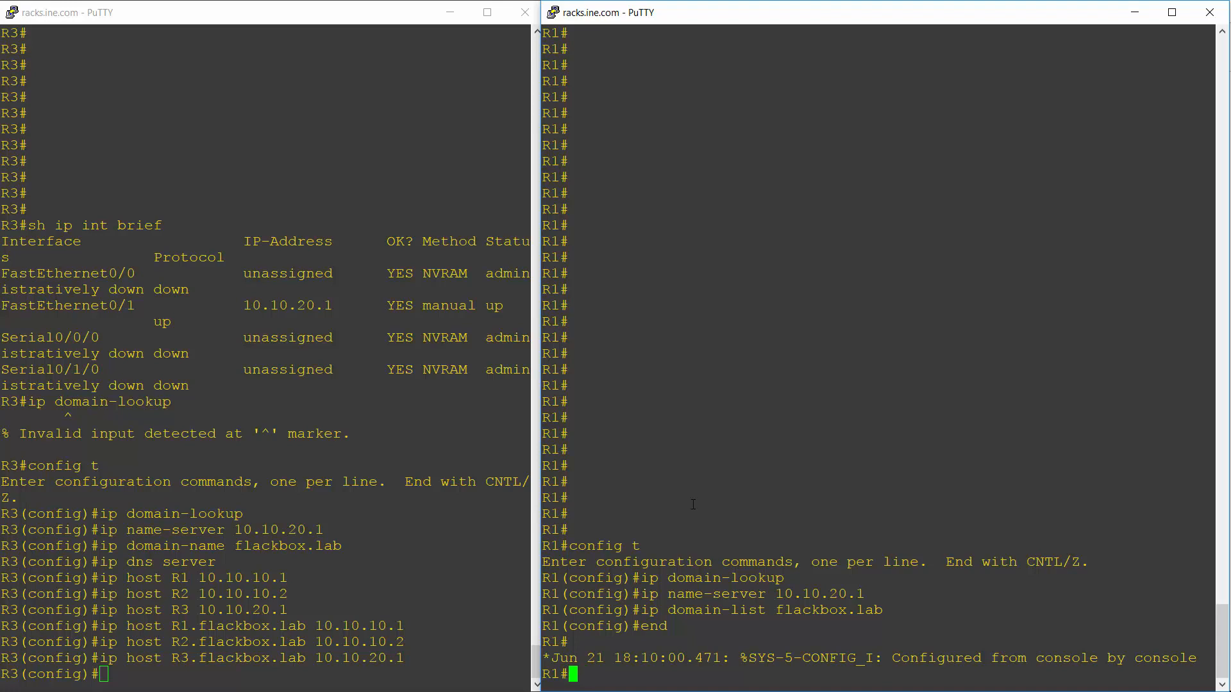
Step: Ping R3 and R2 by hostname from R1 and highlight the resolving server 10.10.20.1
type("ping R")
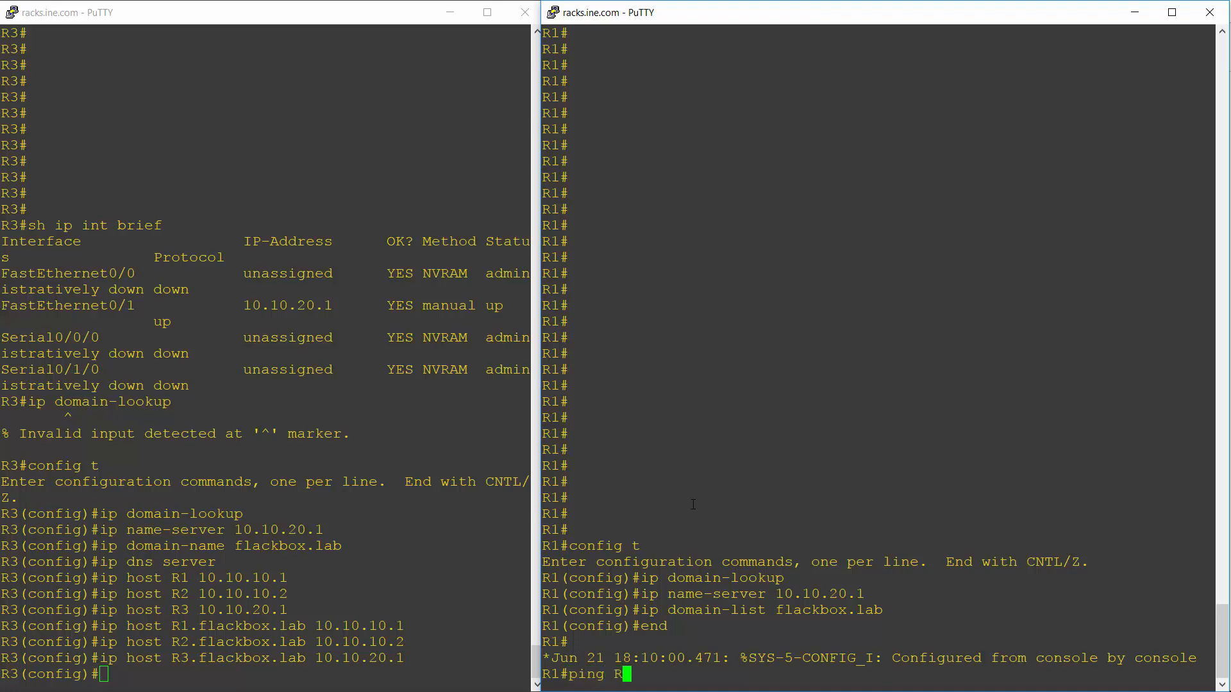
key("Return")
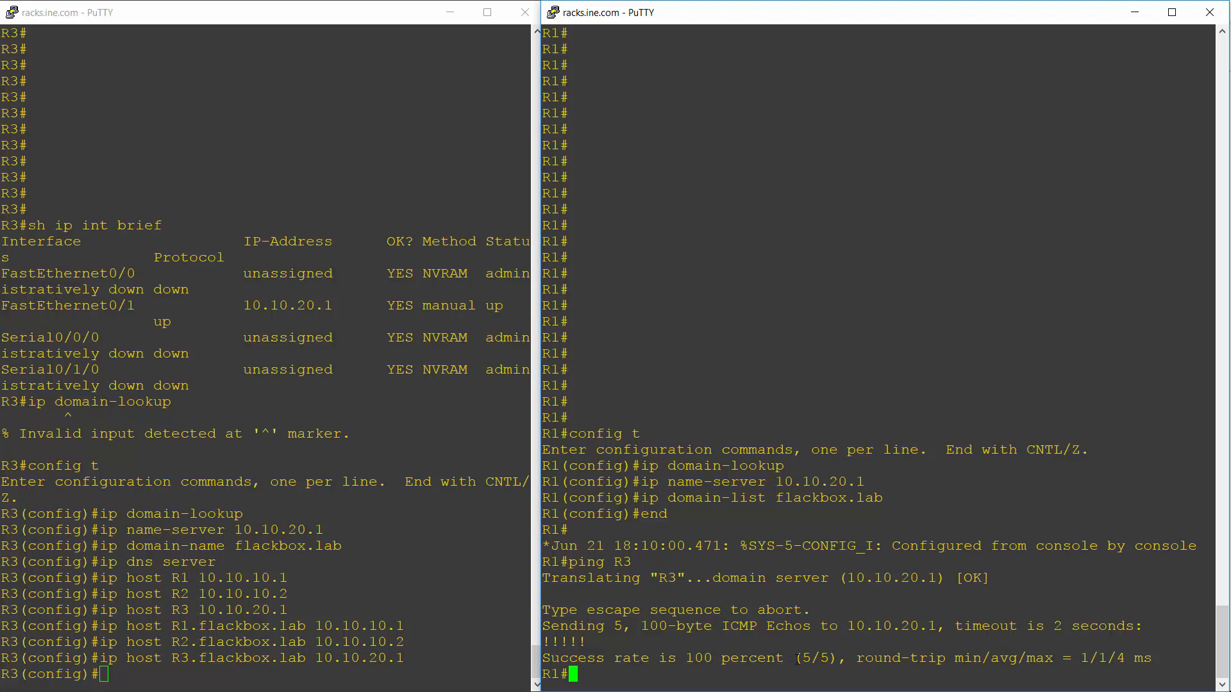
type("ping R2")
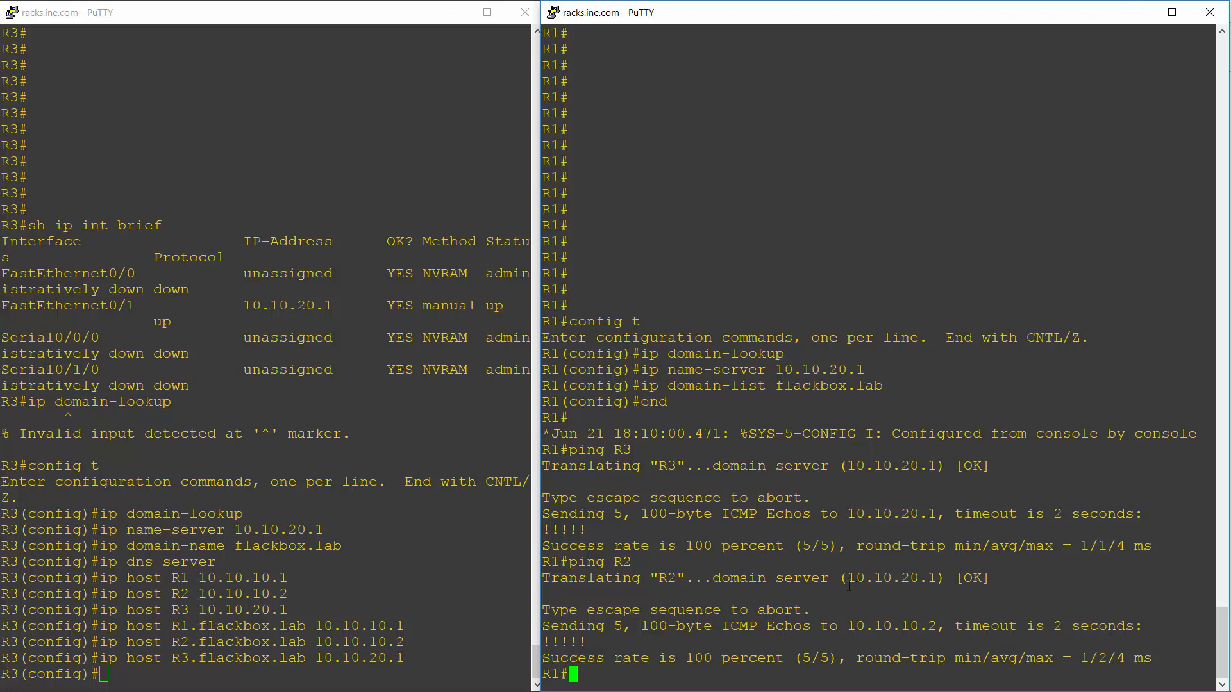
double_click(911, 578)
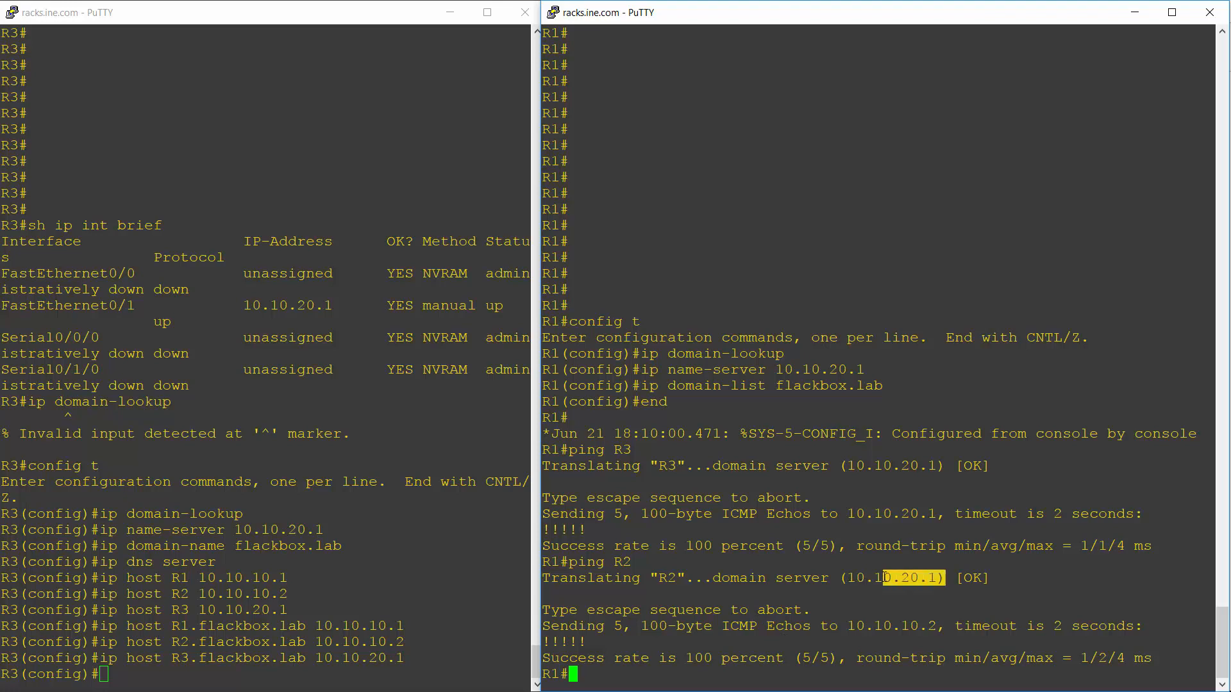